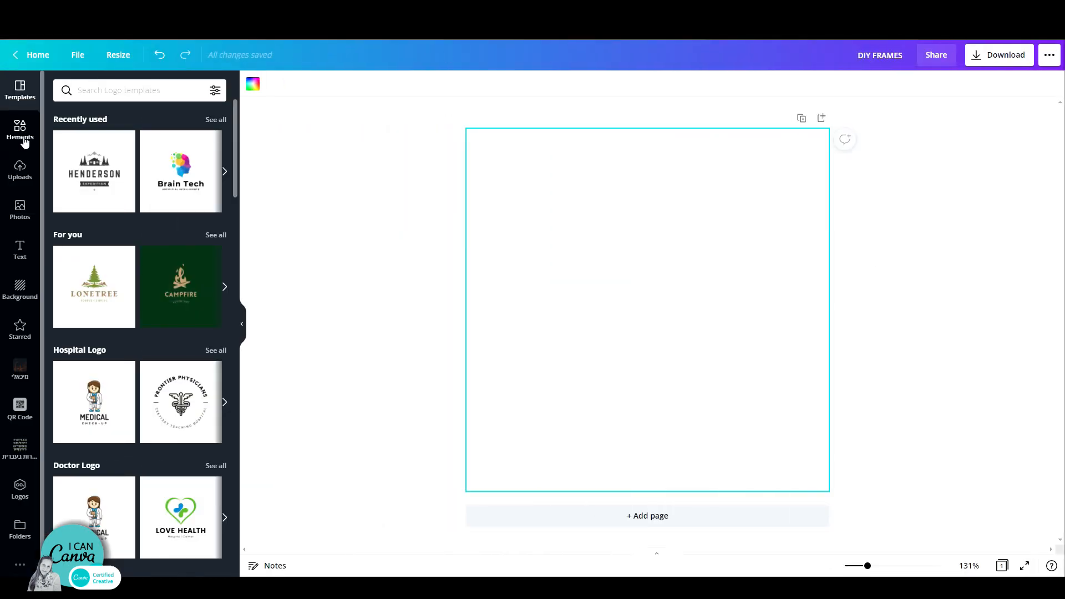
Search Elements for 'cherry' and add the flat red cherry graphic from the Graphics results.
click(20, 131)
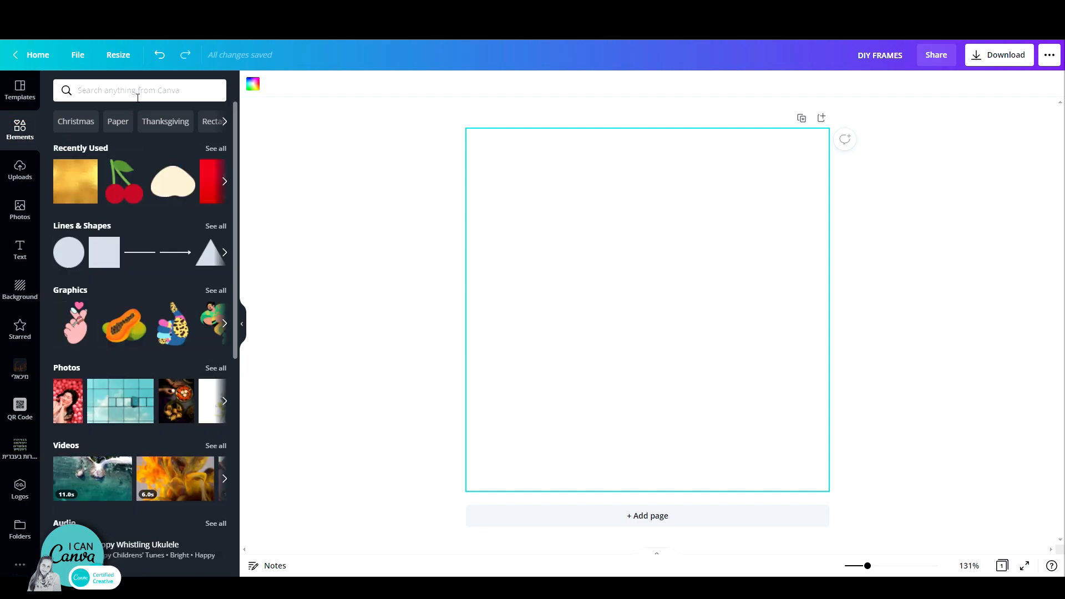
click(140, 90)
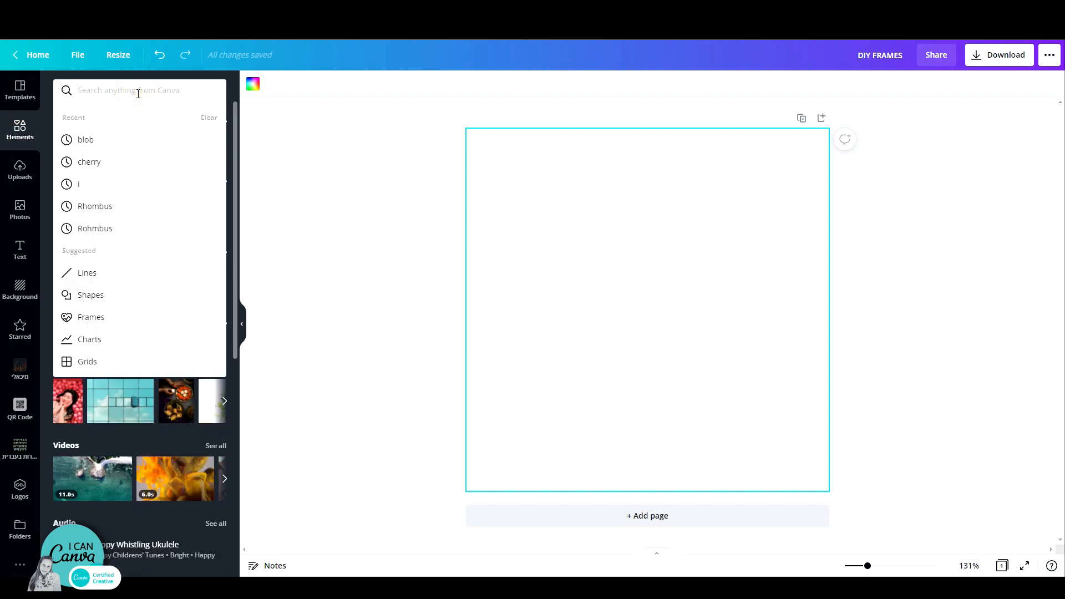
text(CHE)
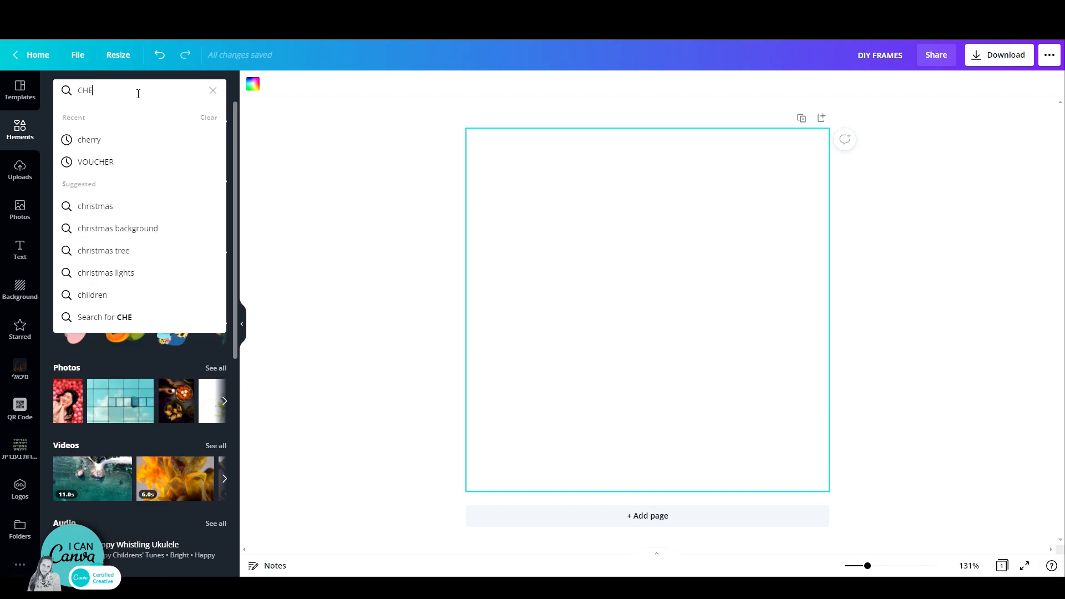
click(89, 140)
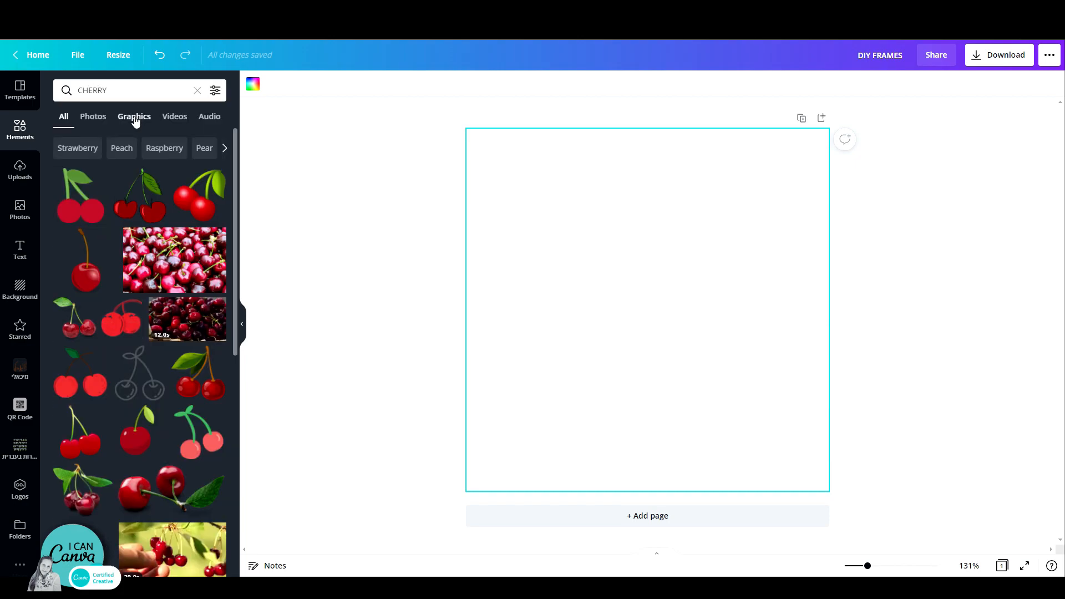
click(134, 116)
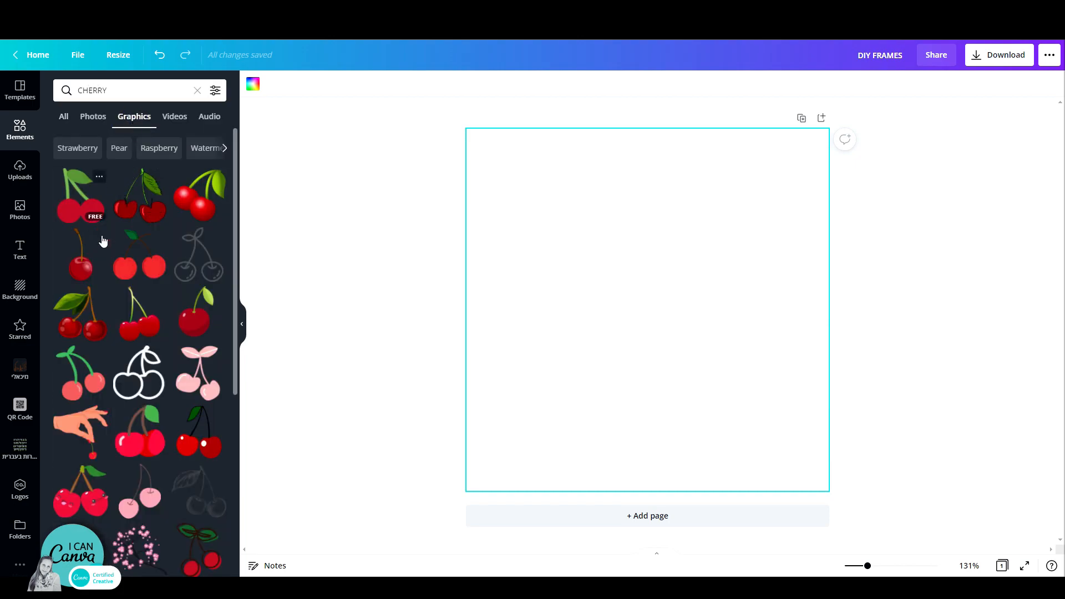
mouse_move(80, 199)
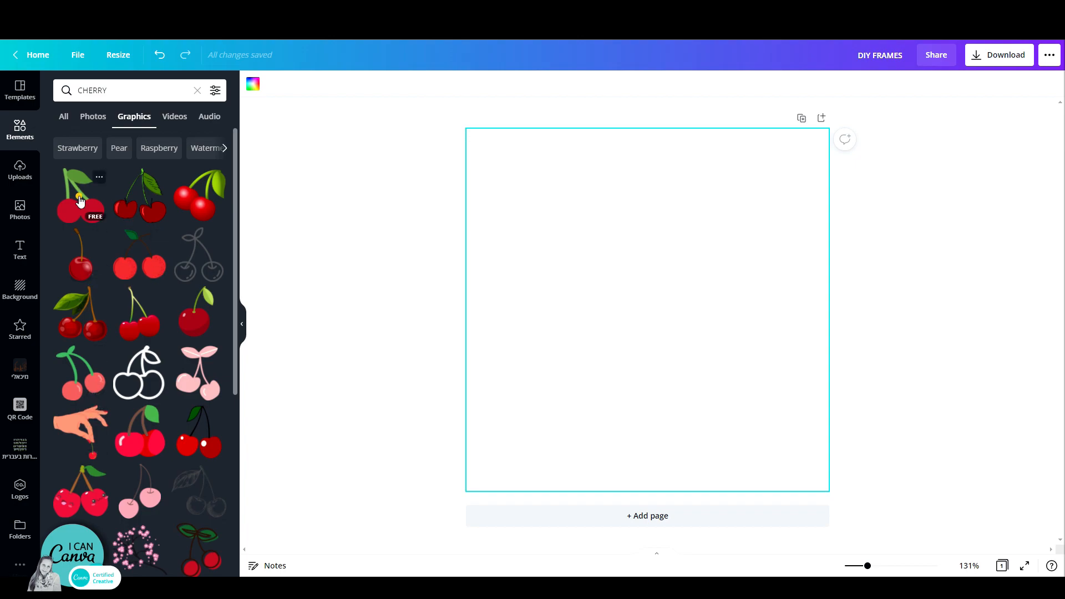
click(80, 198)
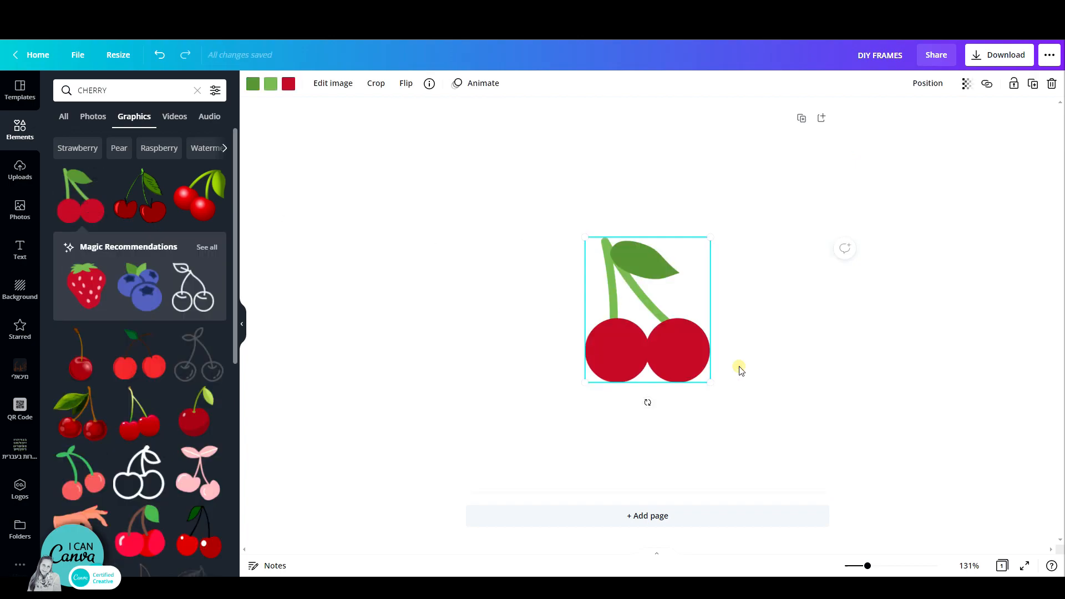
mouse_move(679, 347)
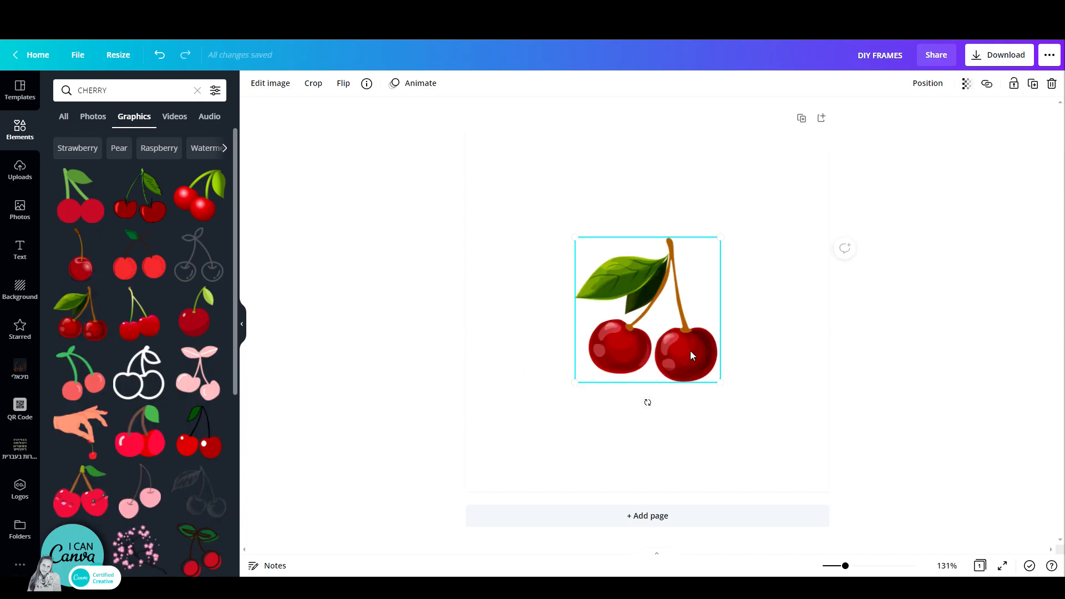
mouse_move(270, 84)
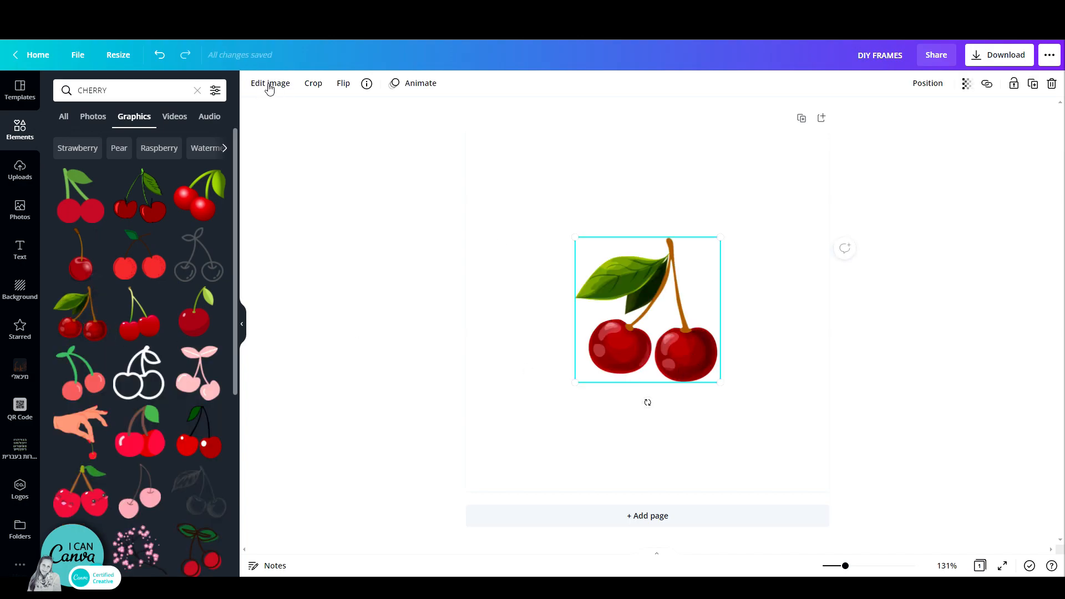
mouse_move(694, 409)
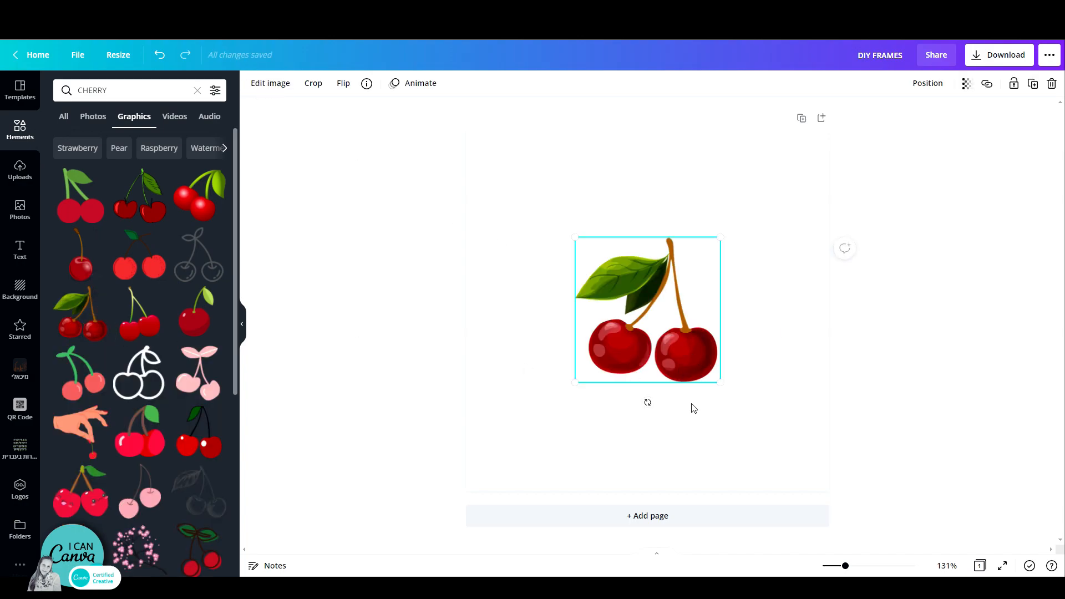
mouse_move(675, 333)
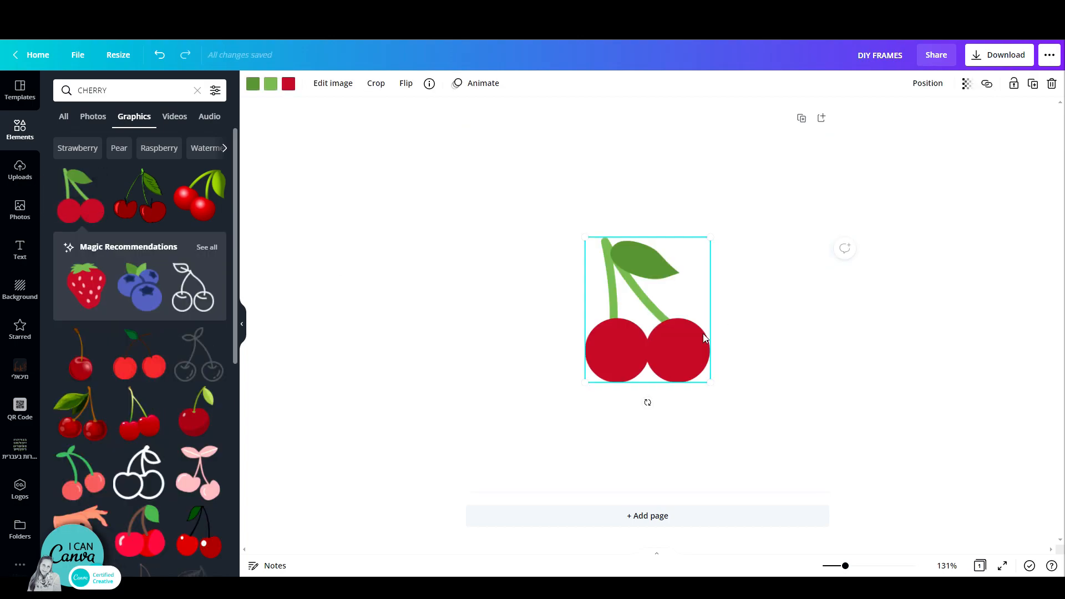
mouse_move(309, 89)
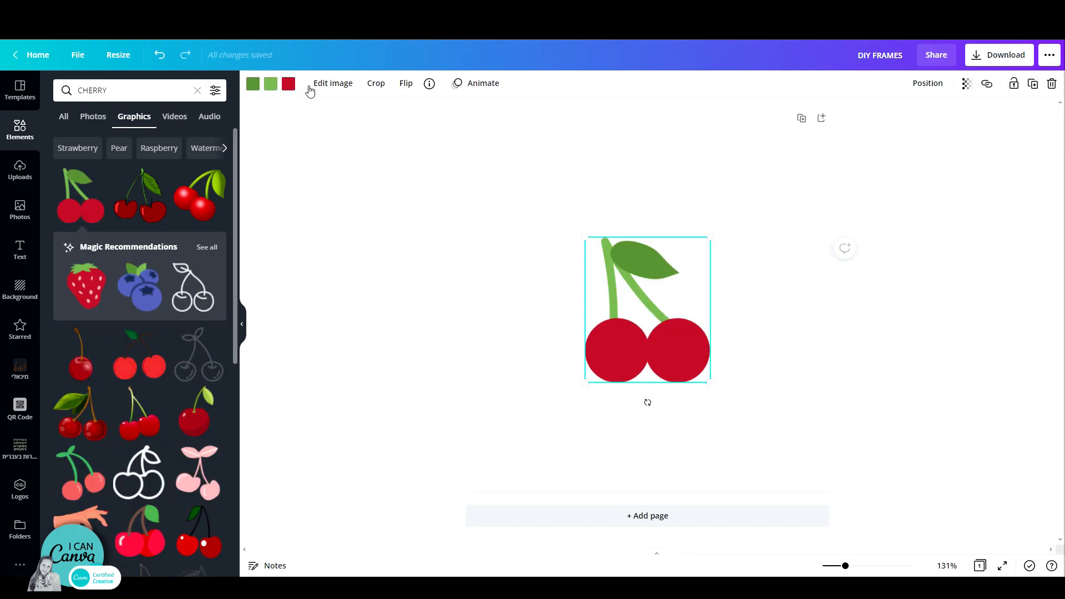
mouse_move(271, 83)
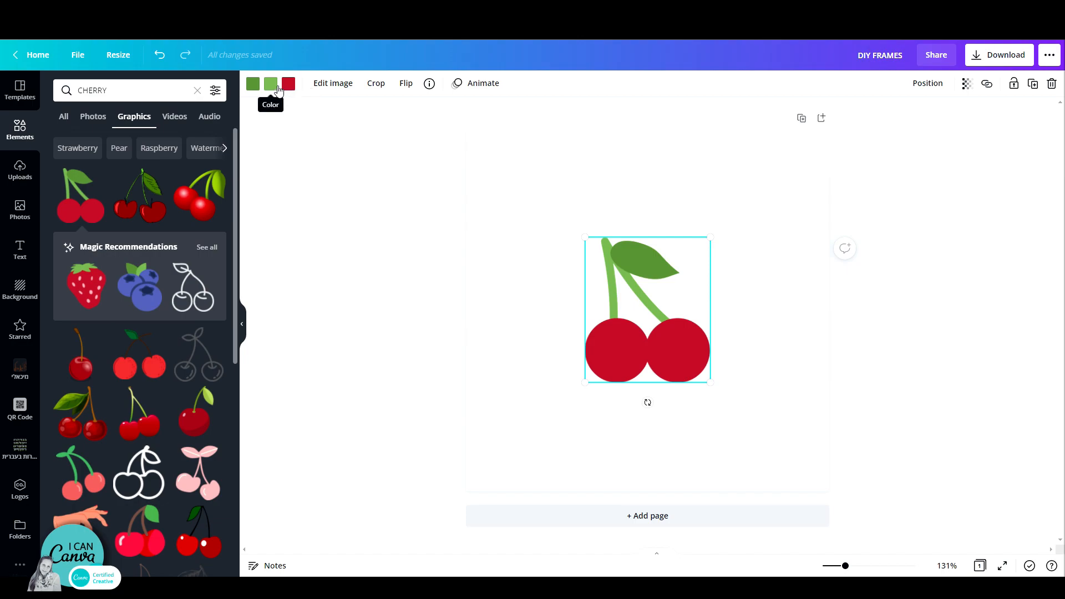
mouse_move(1016, 67)
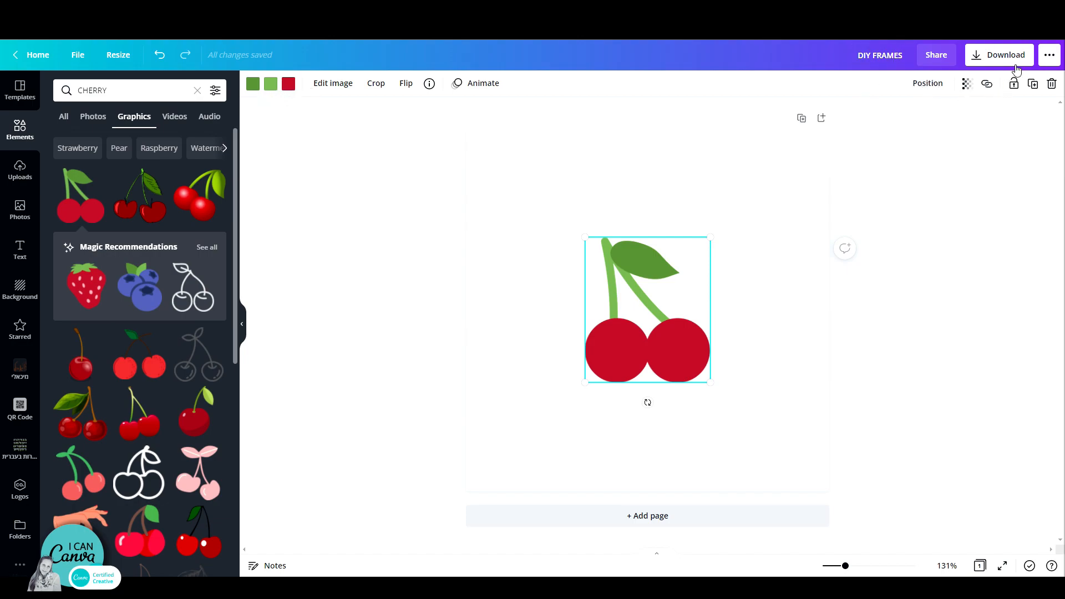
Download the cherry design as a standard PDF.
click(999, 55)
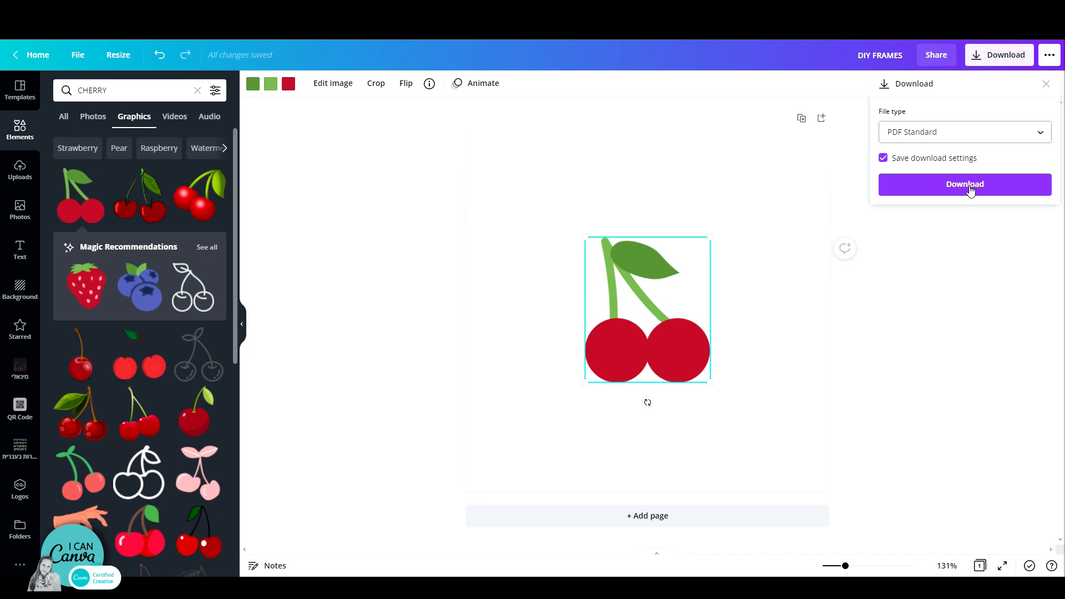
click(964, 184)
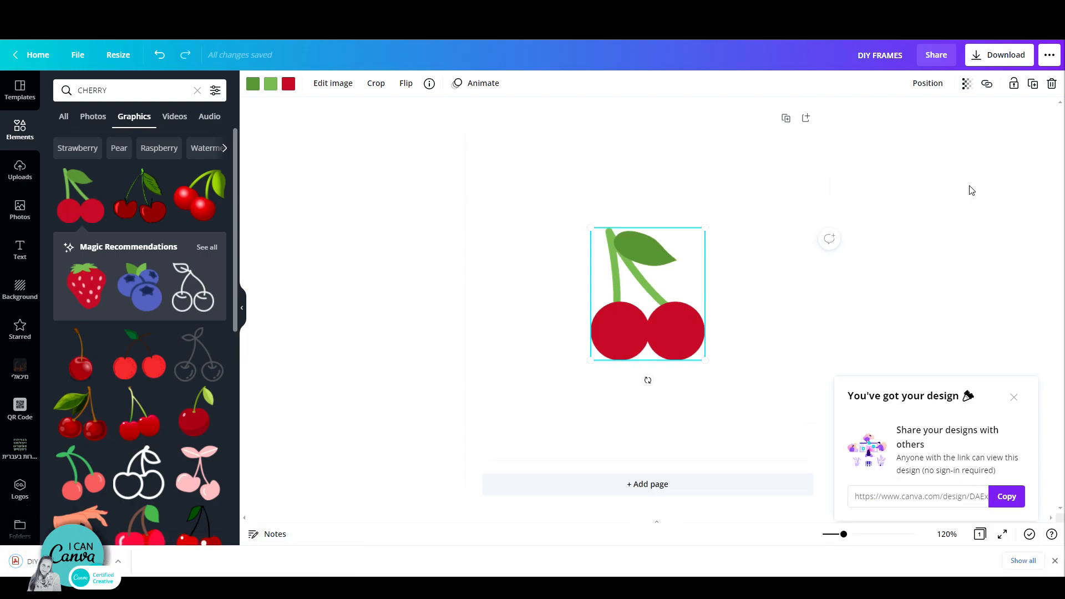
Show the downloaded cherry PDF in its File Explorer folder.
click(20, 167)
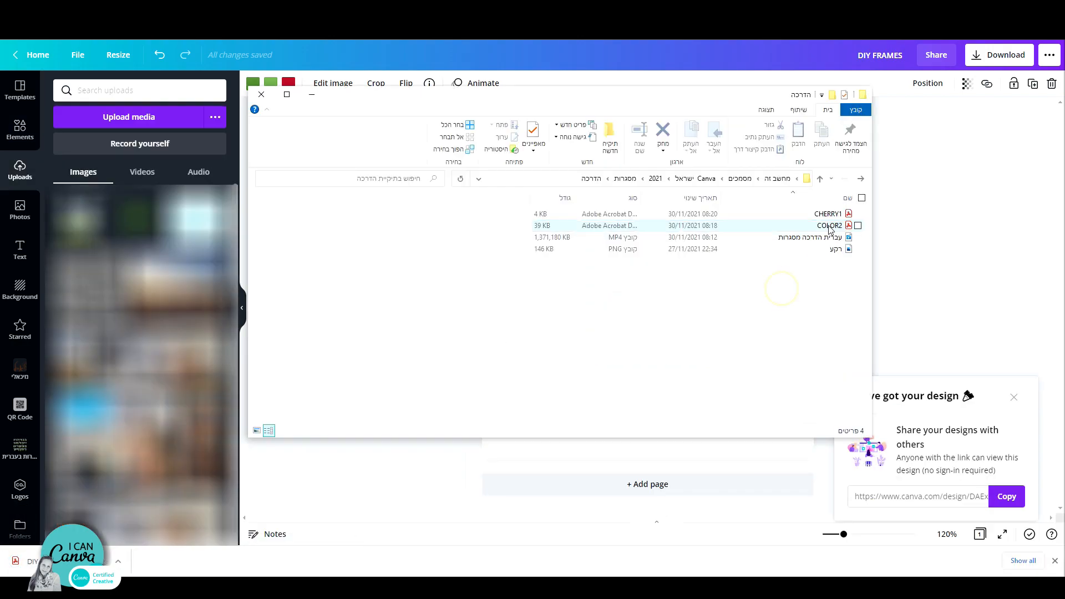
mouse_move(828, 225)
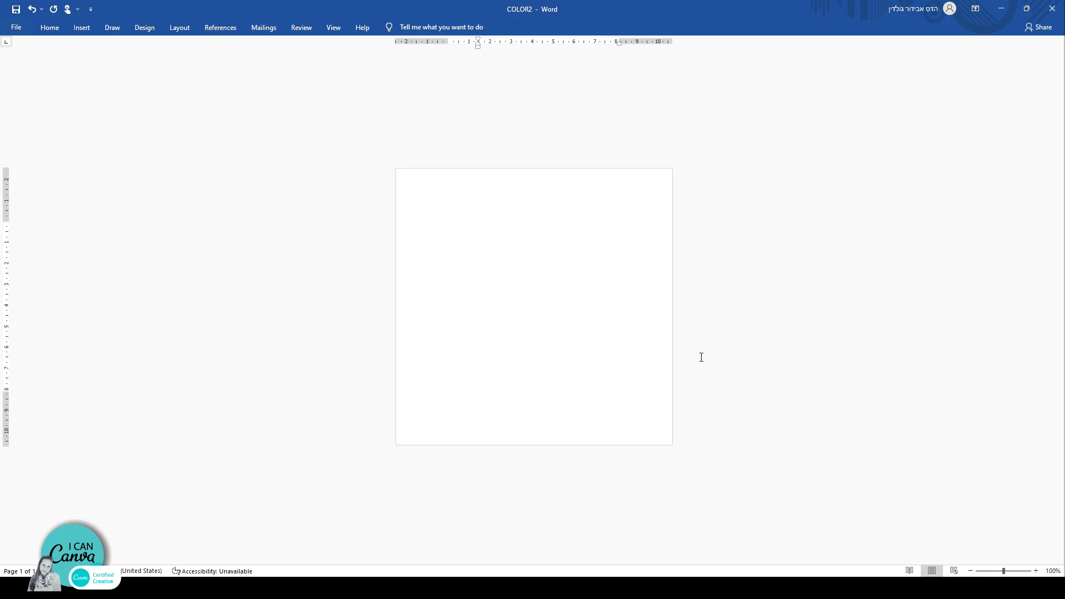
In Word, browse recent folders and open CHERRY1.pdf as an editable drawing.
click(480, 258)
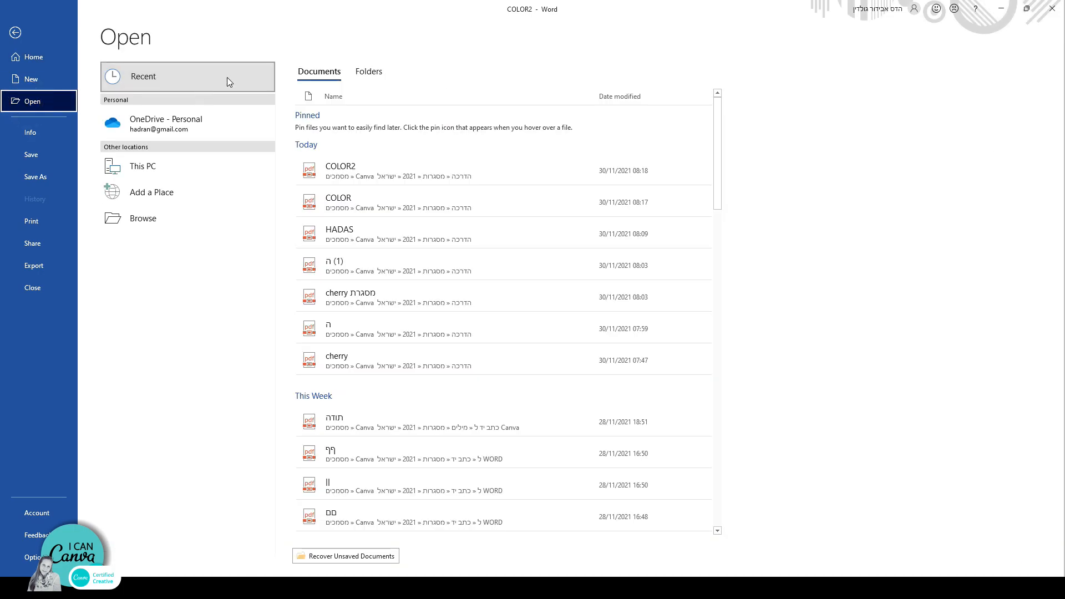
click(368, 71)
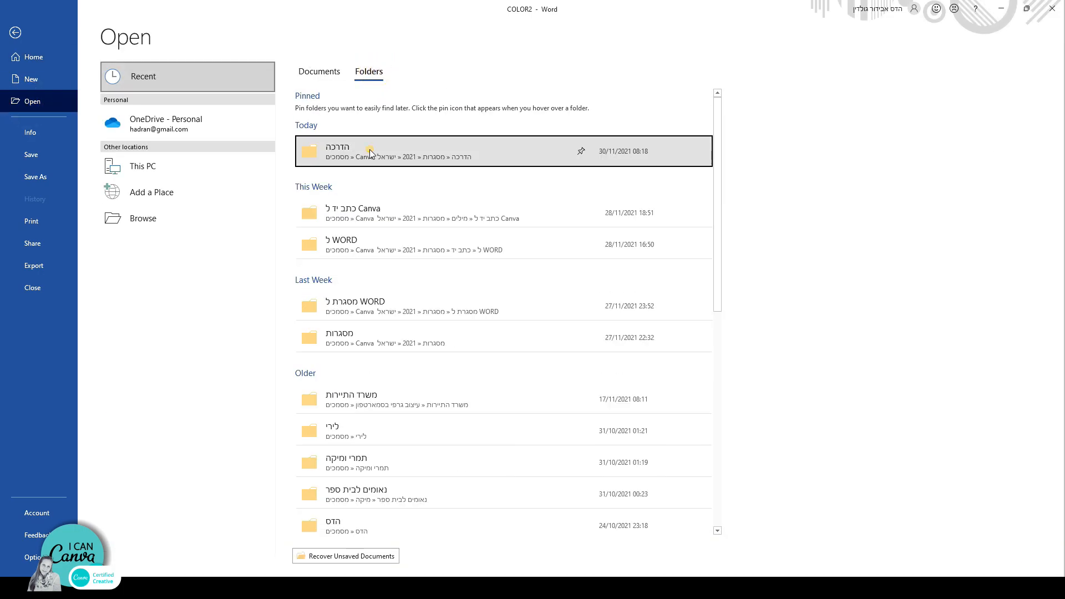
click(337, 150)
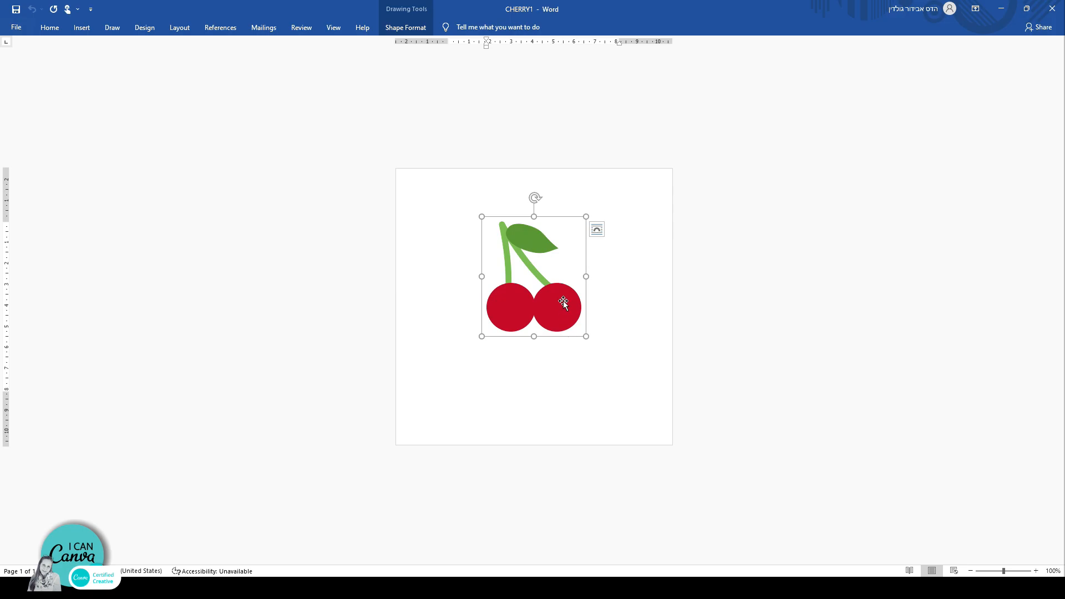
mouse_move(416, 44)
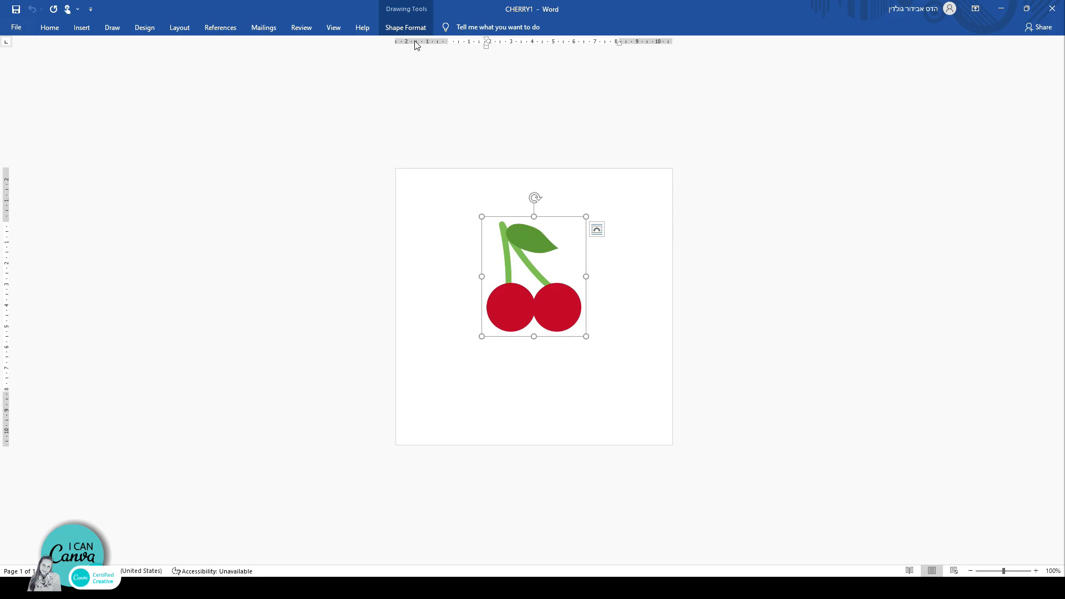
Give the cherry drawing a purple-blue mosaic picture fill from a file and save the document.
click(406, 27)
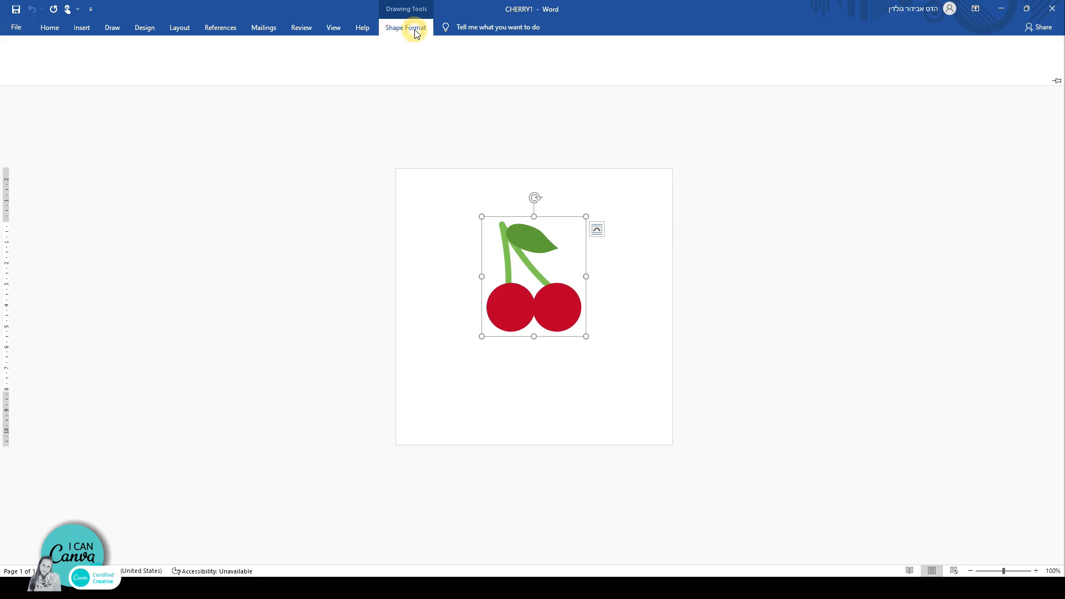
click(406, 26)
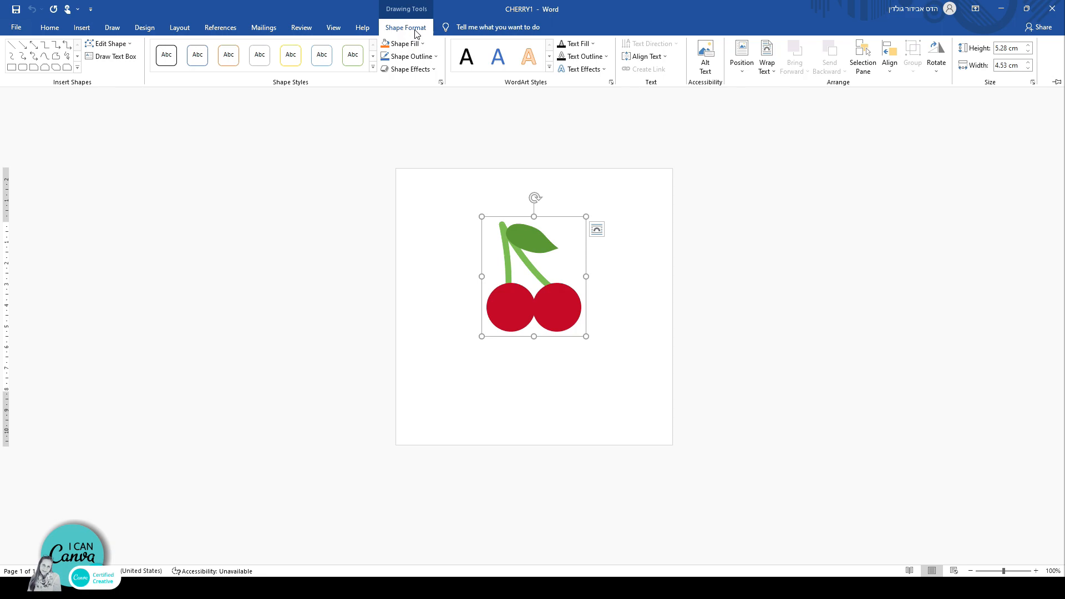
mouse_move(402, 44)
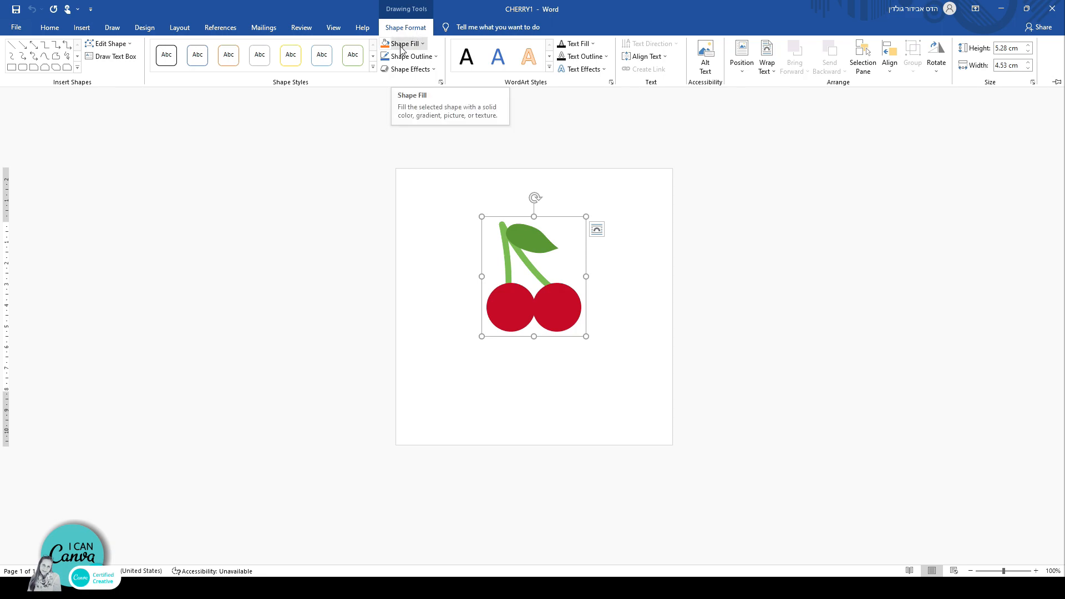
click(401, 43)
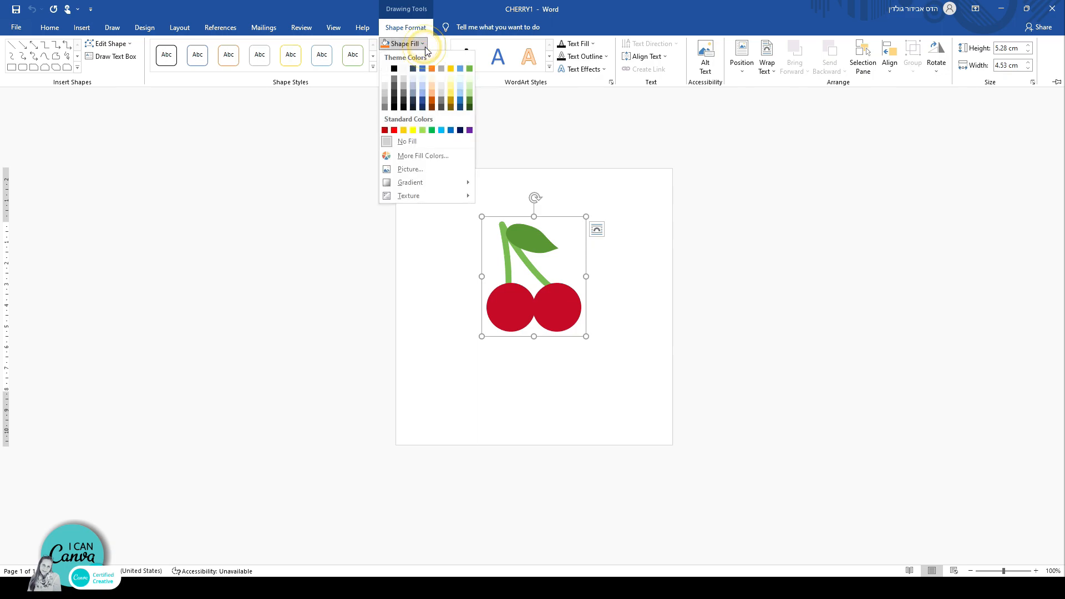
click(410, 169)
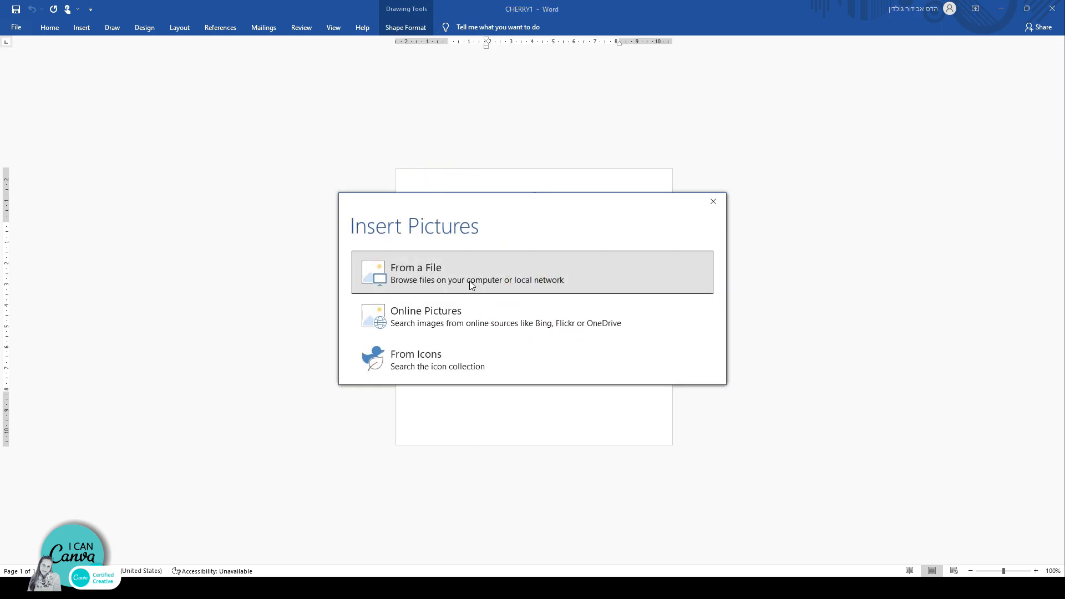
mouse_move(468, 280)
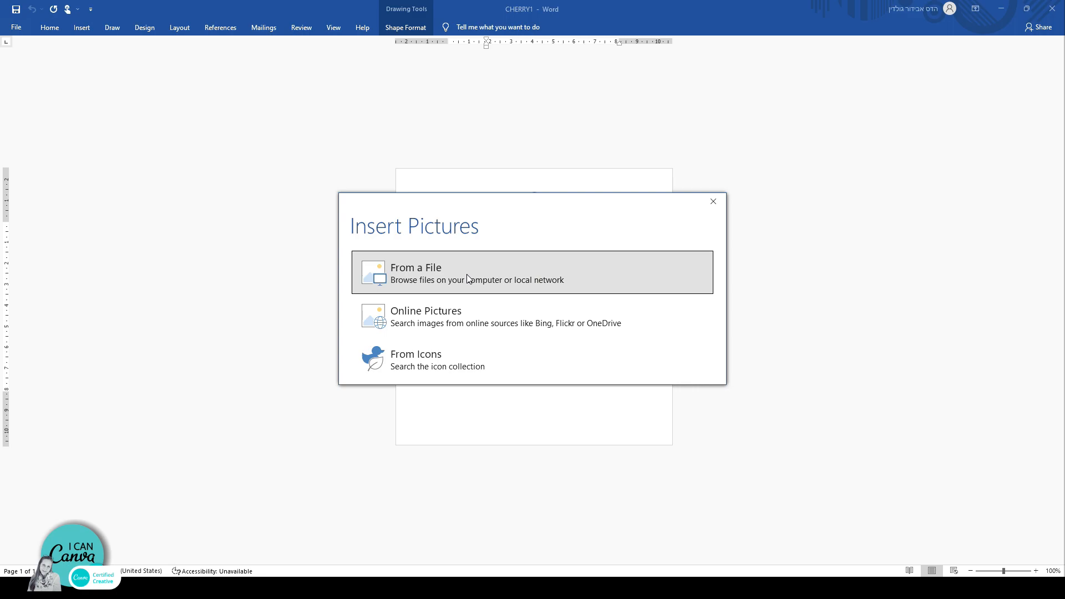
mouse_move(451, 310)
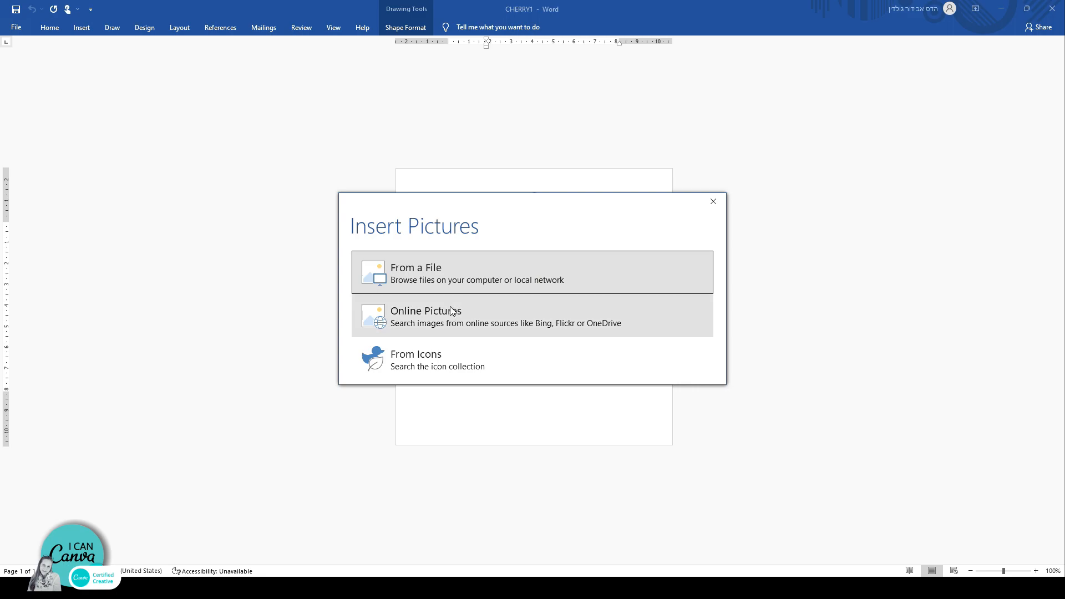
mouse_move(451, 280)
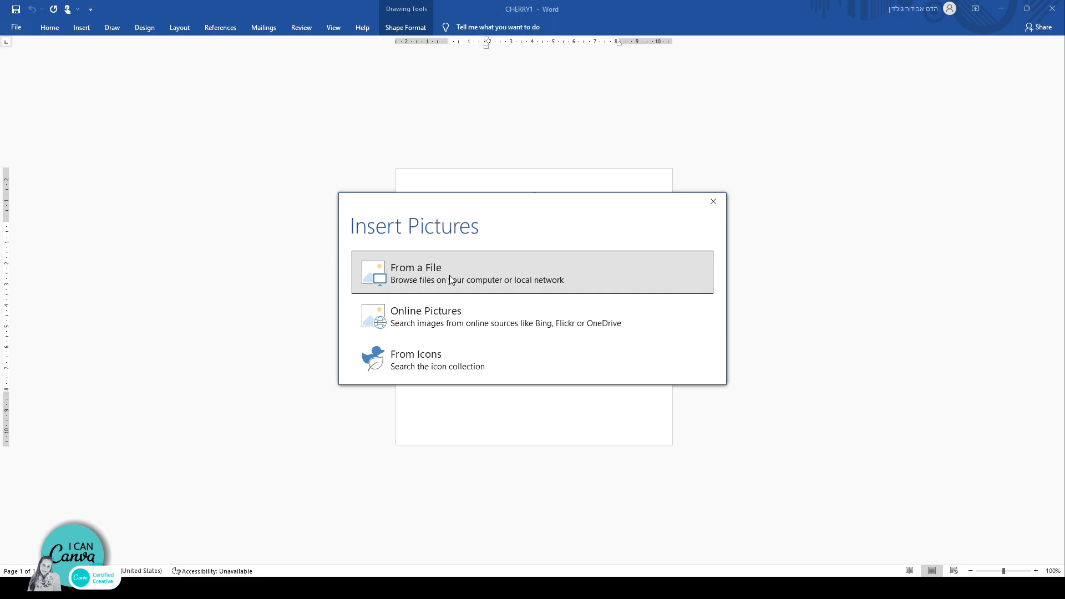
click(475, 273)
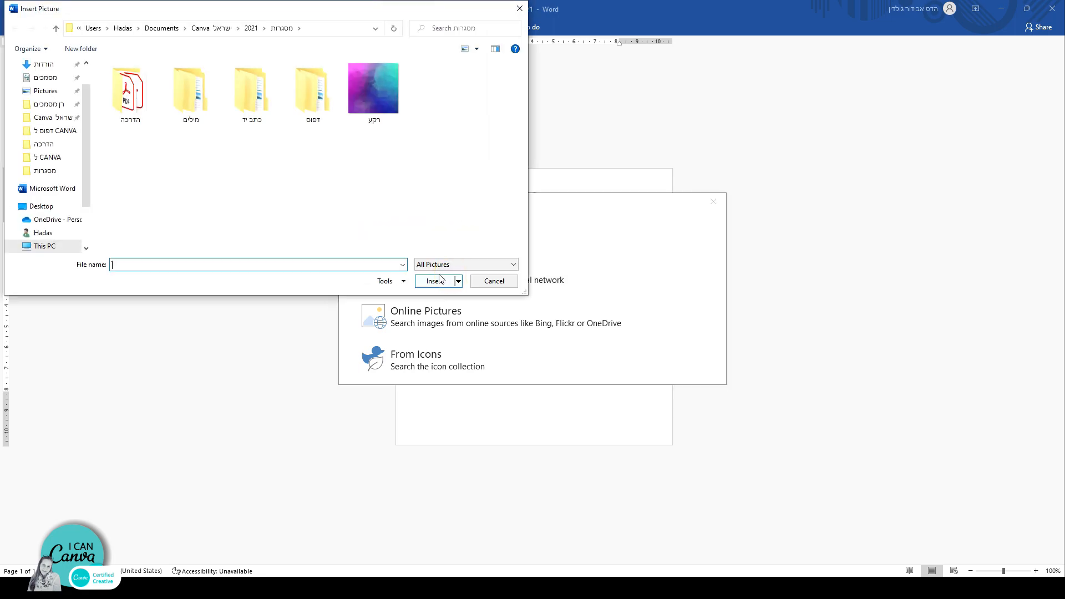
mouse_move(373, 86)
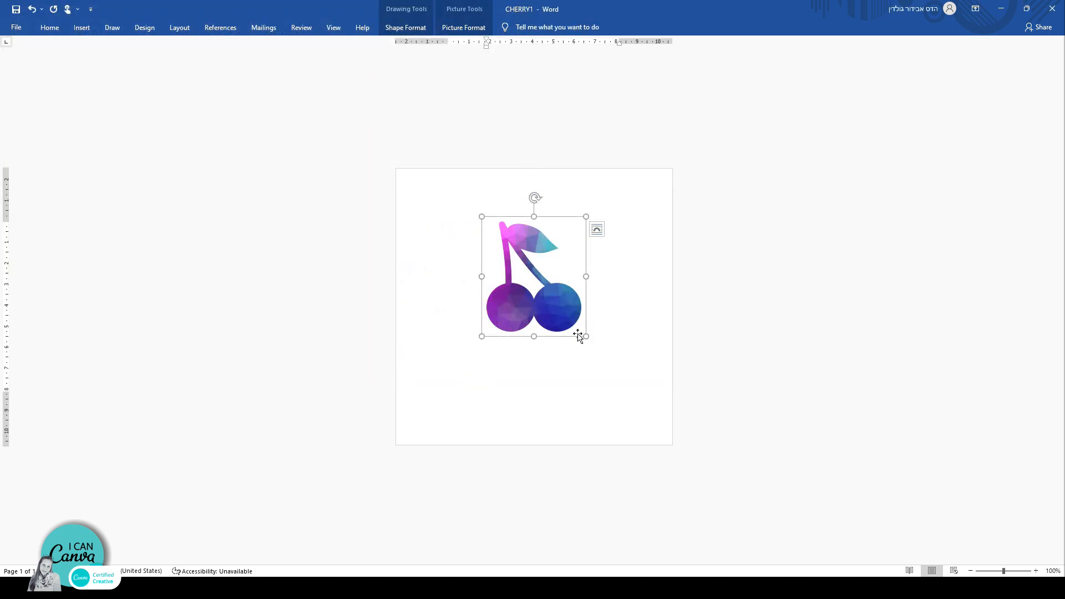
mouse_move(575, 353)
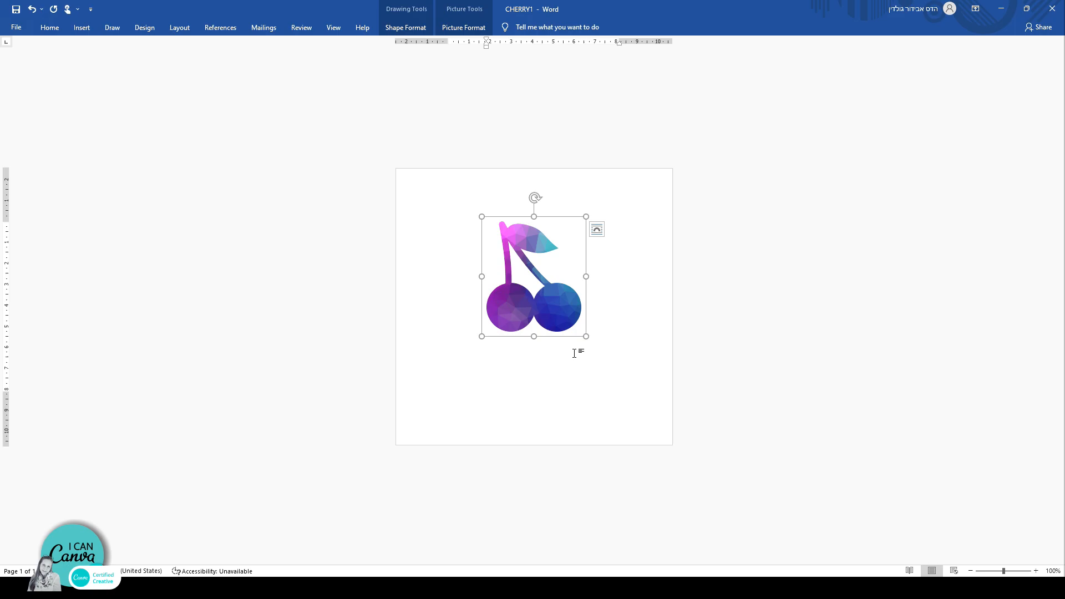
click(15, 27)
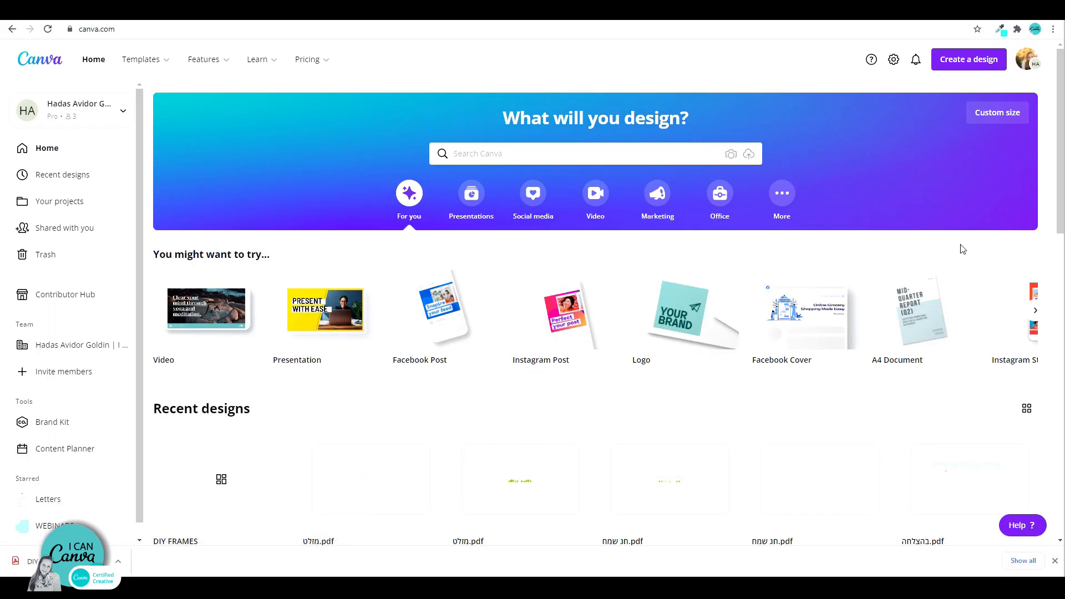
mouse_move(961, 54)
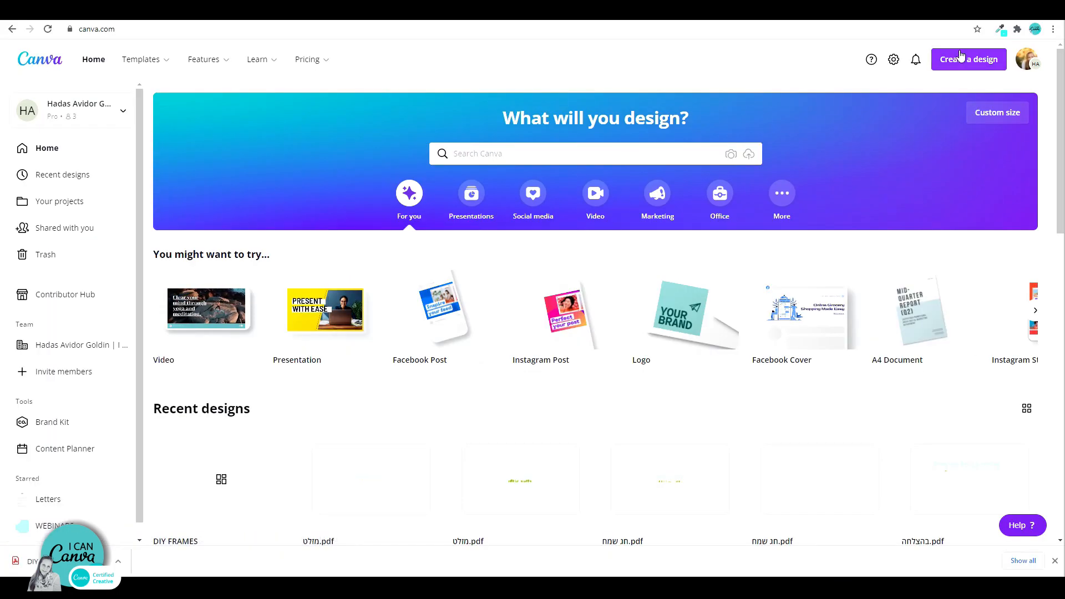
Import the CHERRY1 FRAME PDF into Canva as an editable design.
click(968, 59)
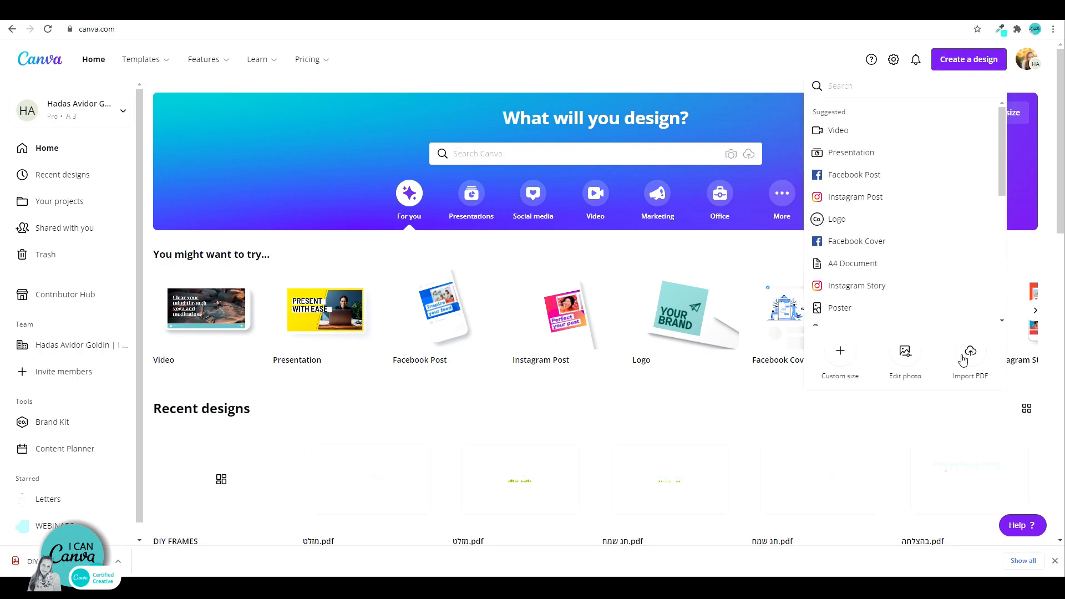
click(59, 201)
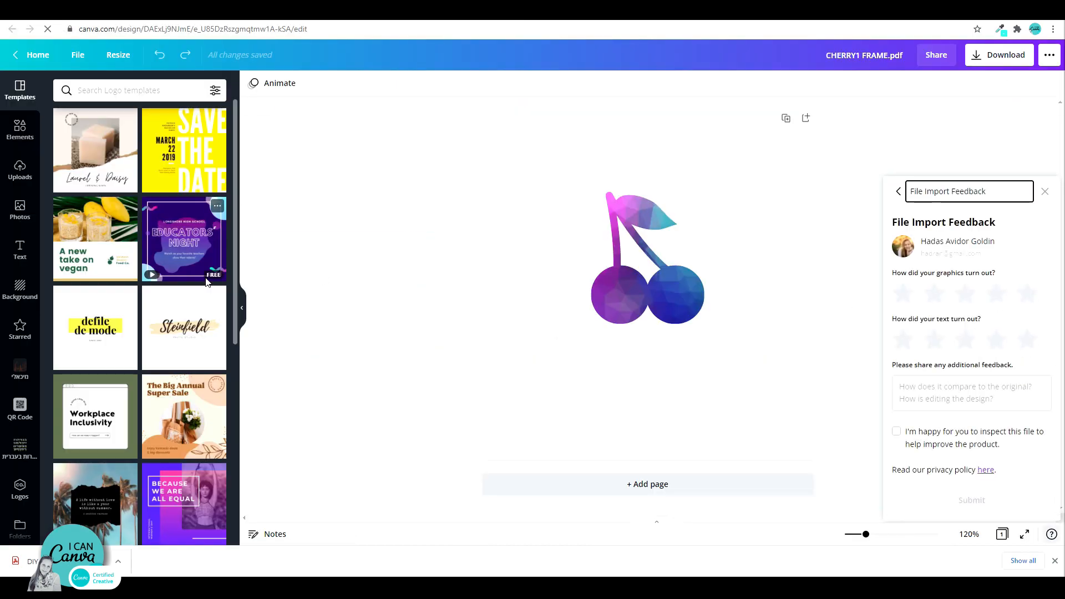
Inspect the cherry circles and convert the cherry pieces into sky-and-grass placeholder frames.
click(546, 257)
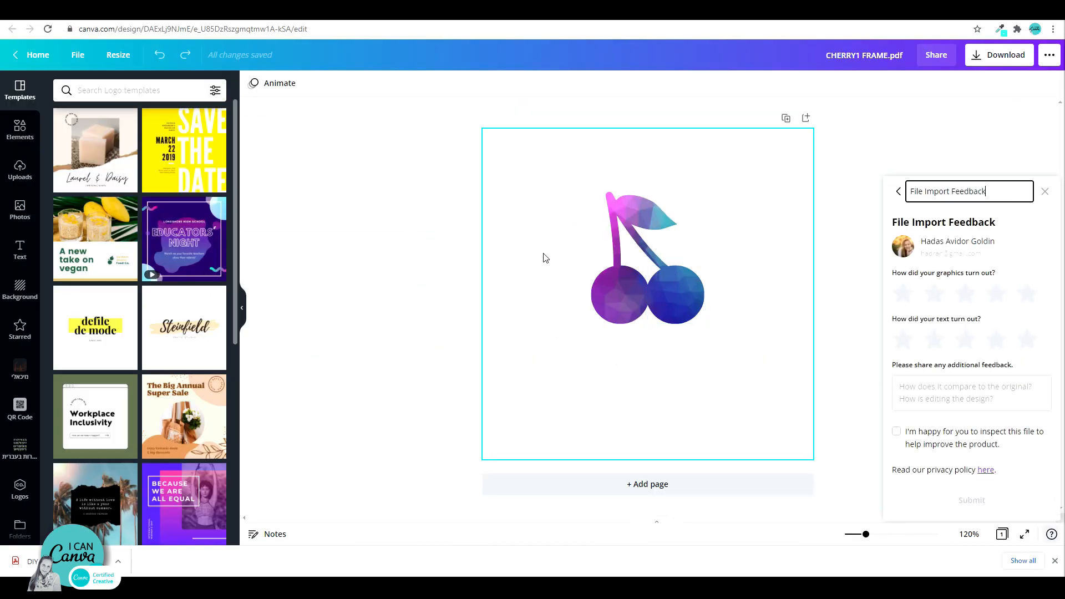
click(619, 293)
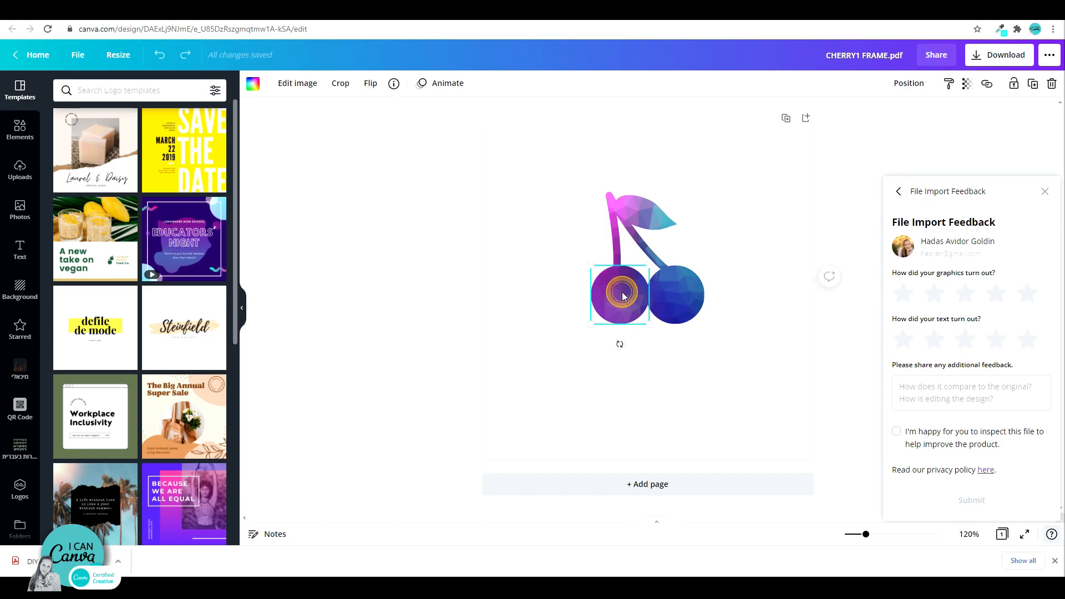
click(673, 295)
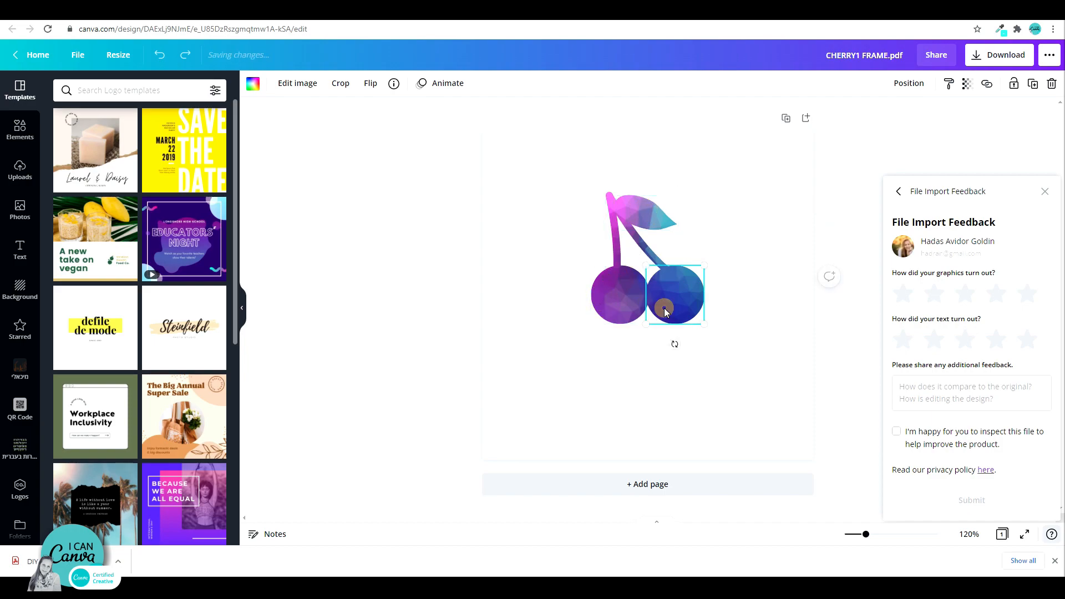
click(648, 359)
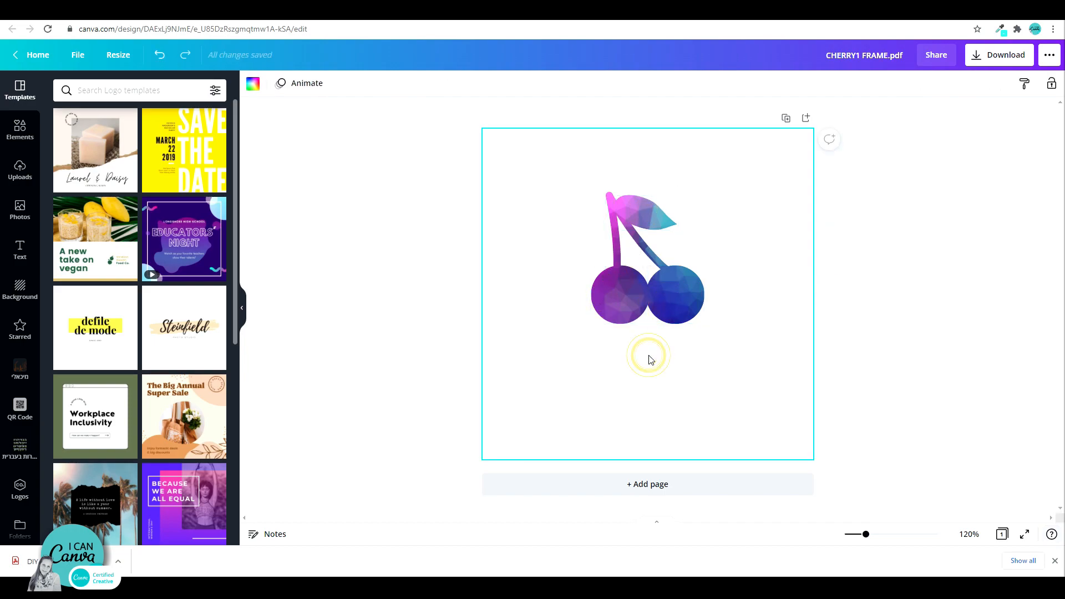
click(667, 293)
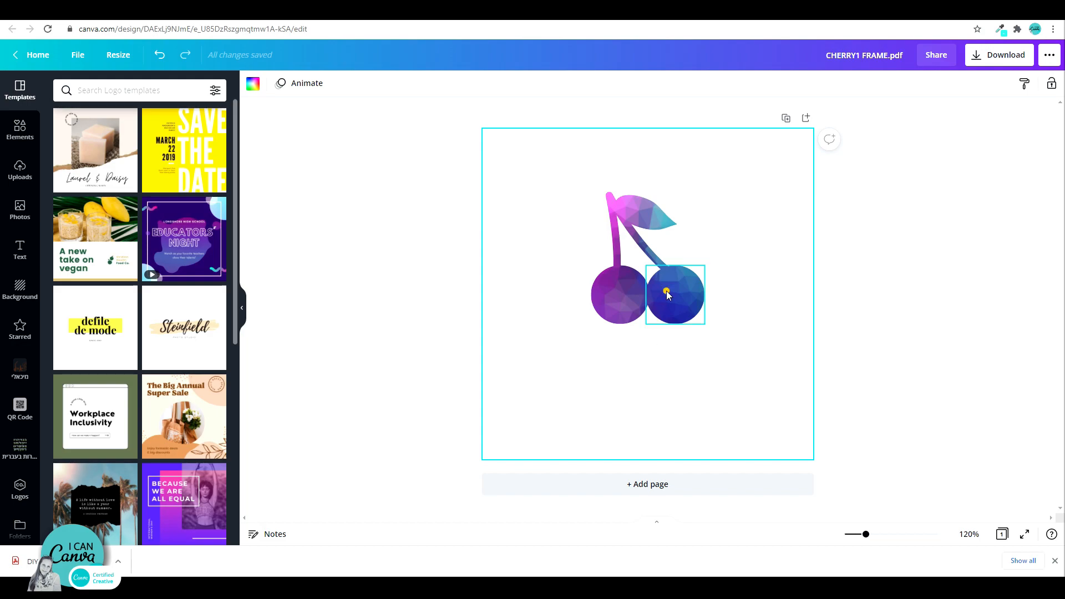
click(673, 295)
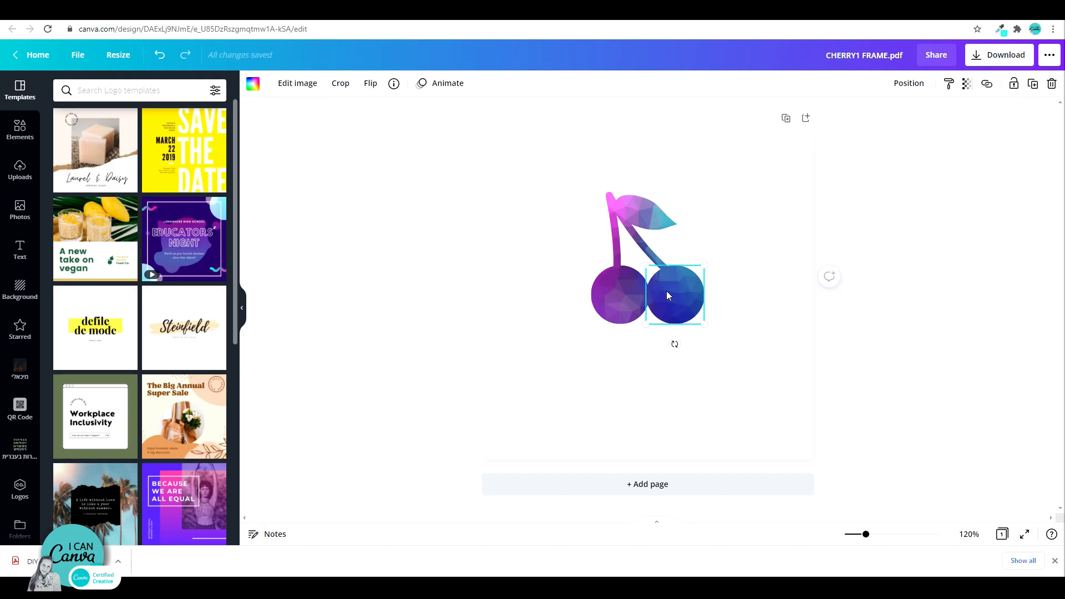
click(618, 294)
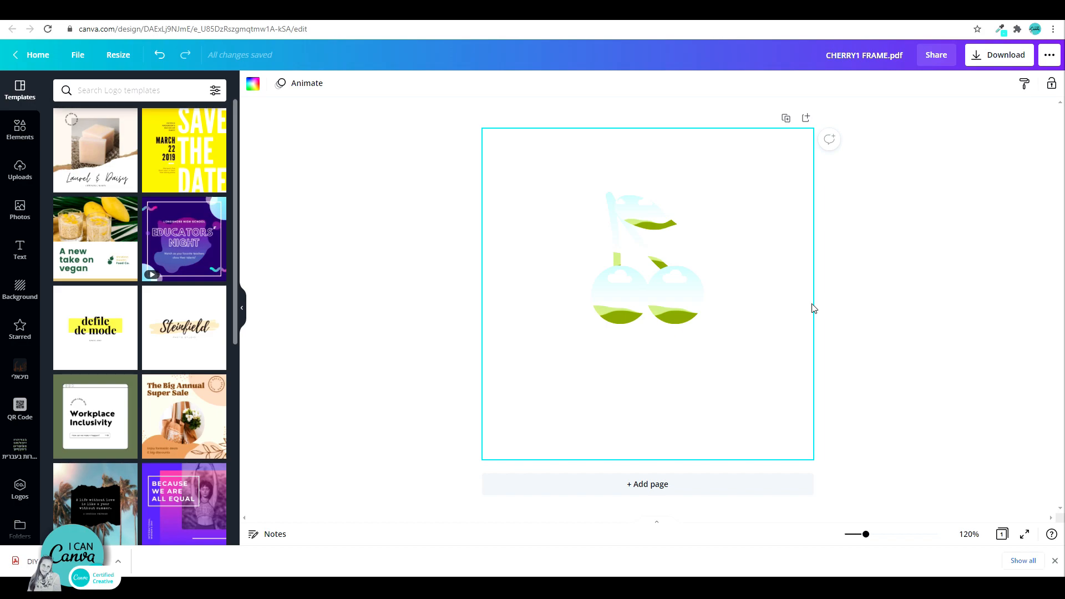
Fill the cherry frame with a gold foil texture from the Photos panel.
click(20, 211)
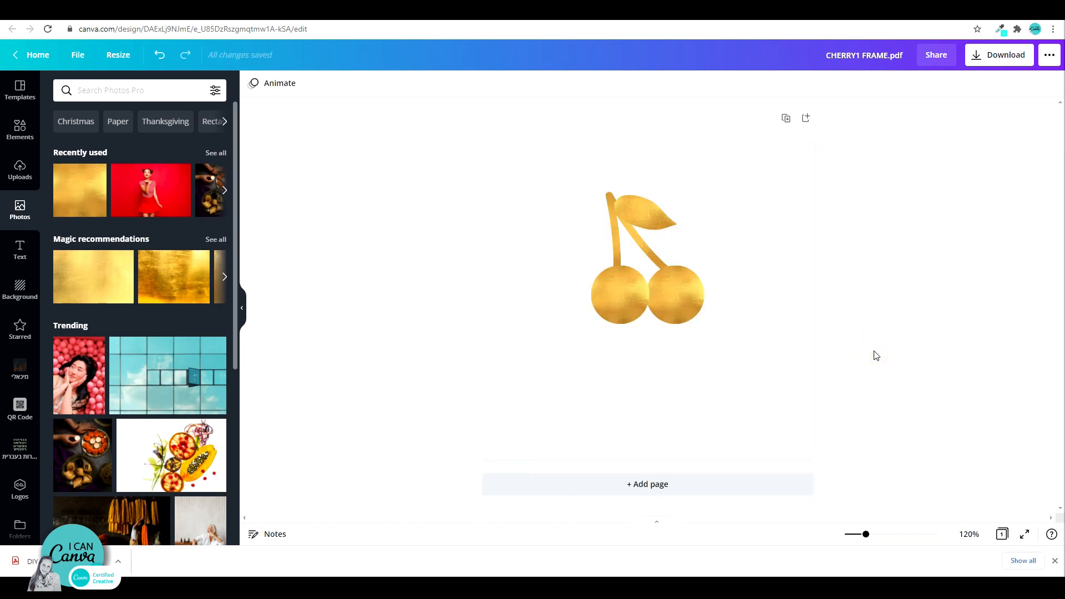
click(780, 346)
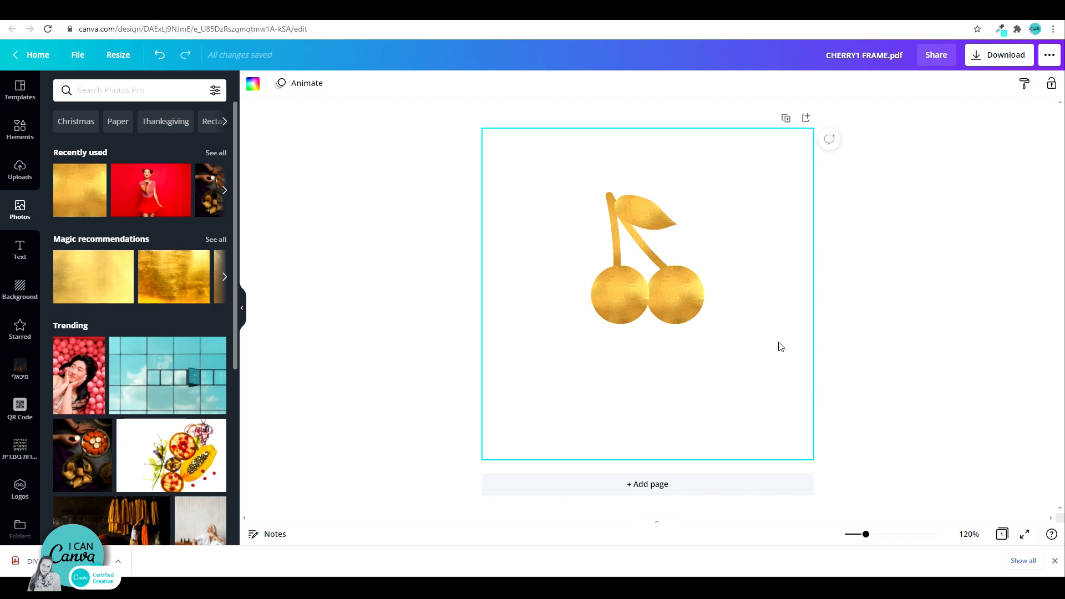
mouse_move(764, 295)
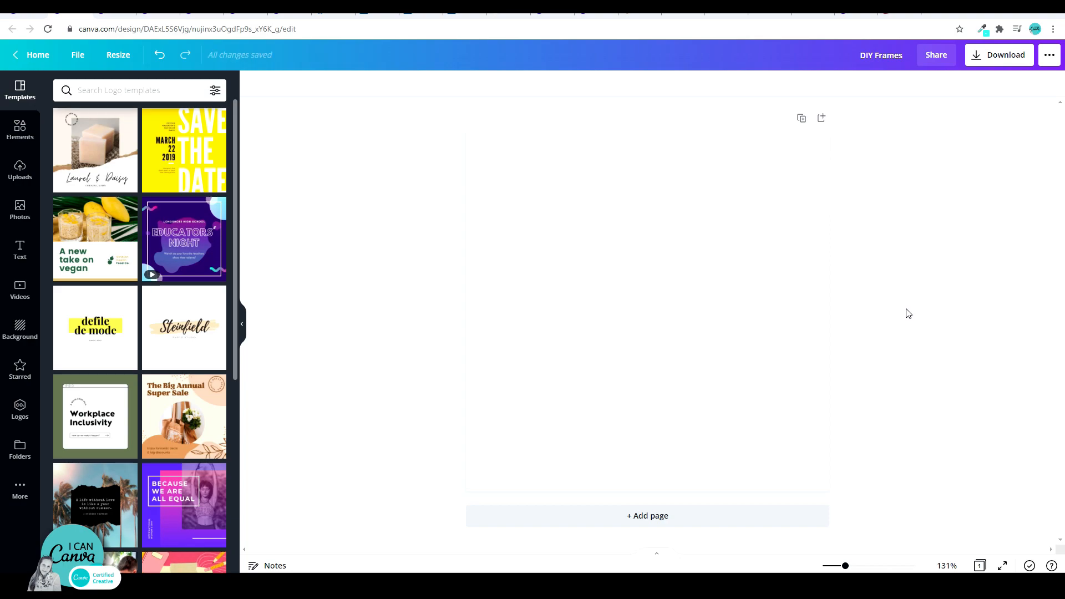
Search Elements for 'butterfly' and add a solid black butterfly silhouette graphic.
click(20, 130)
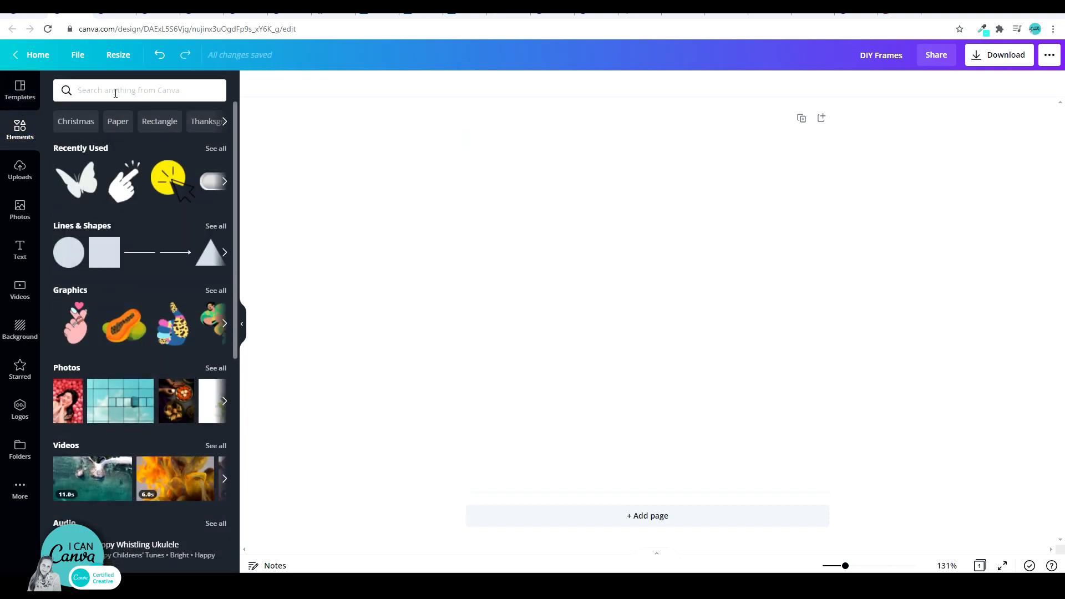
text(butterfly)
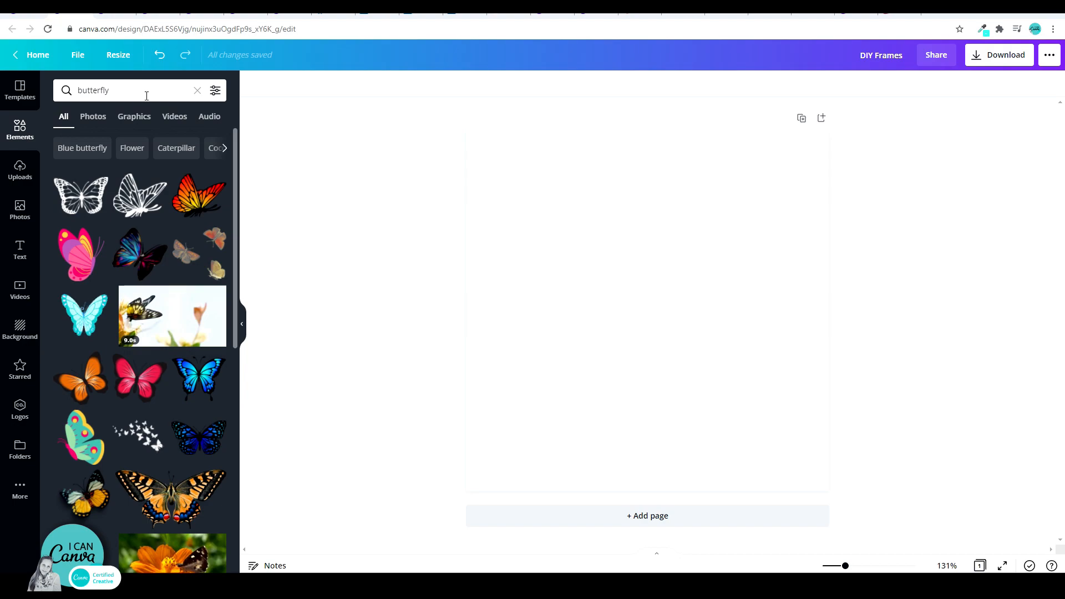
mouse_move(192, 217)
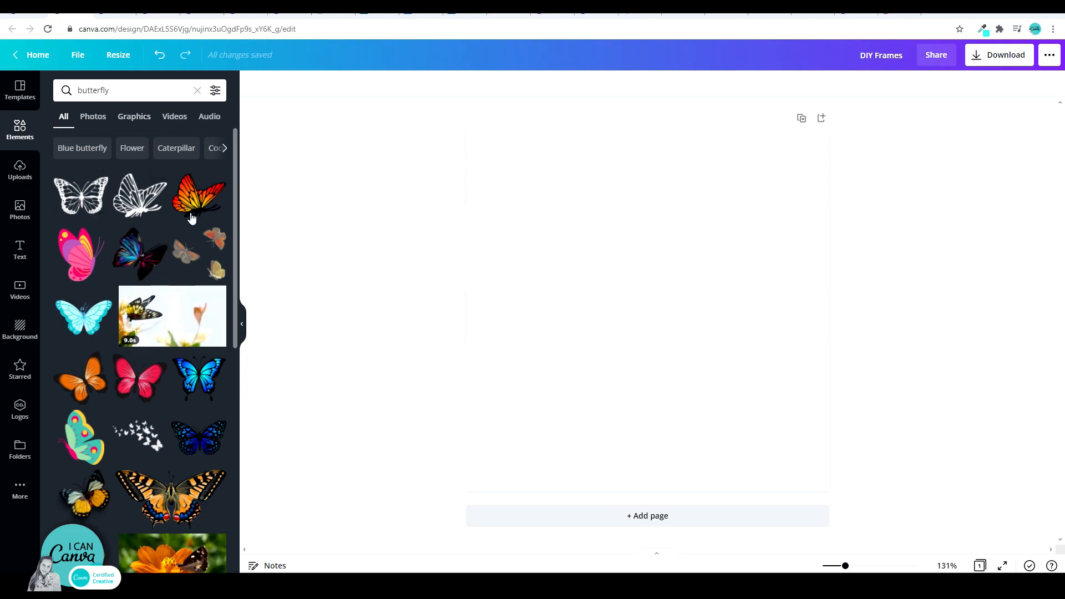
mouse_move(140, 255)
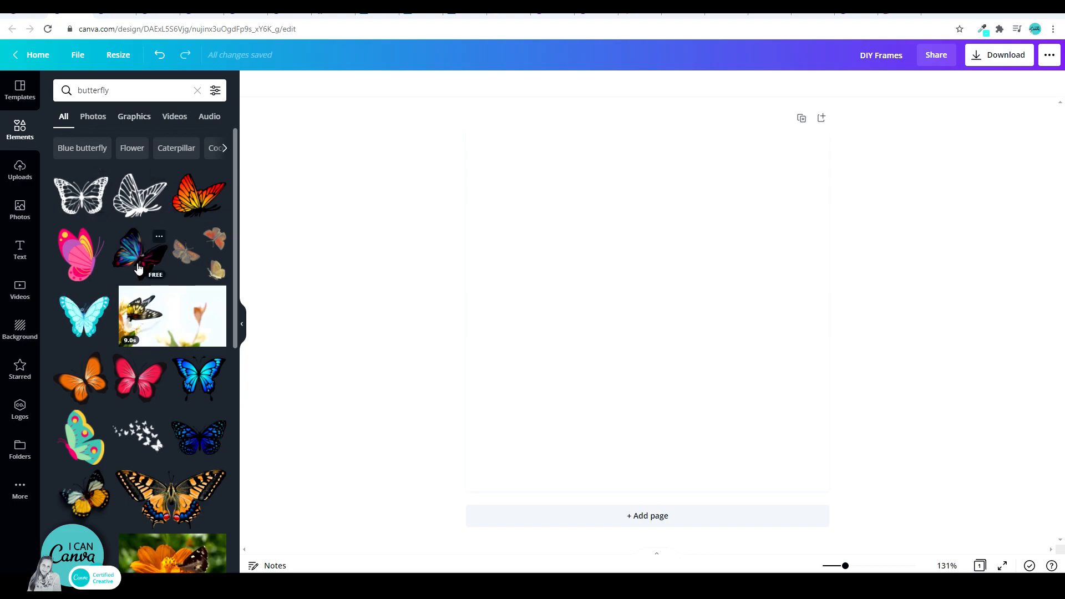
scroll(down, 3)
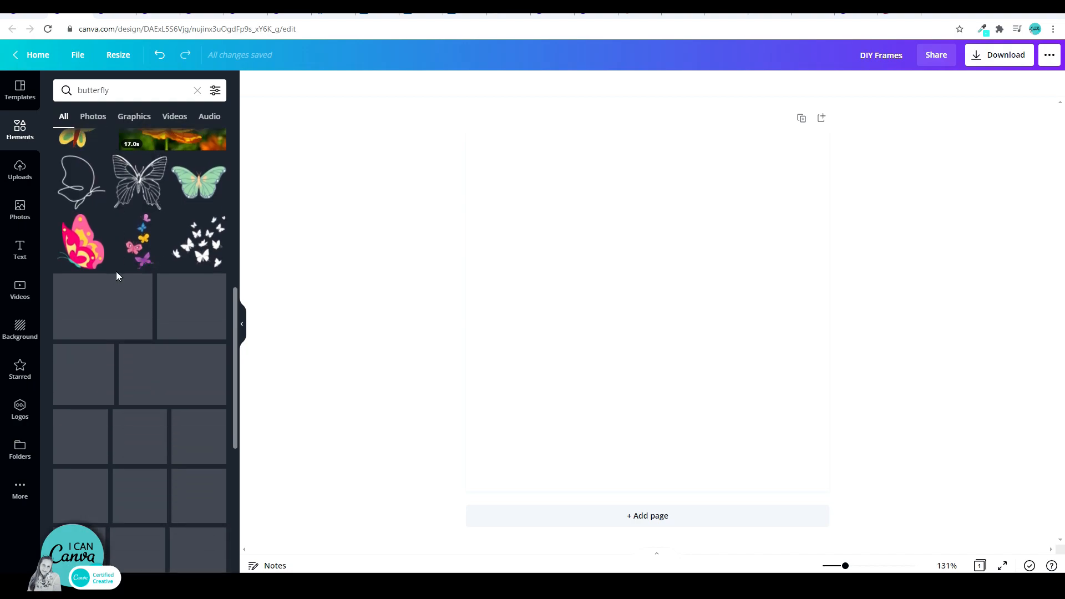
scroll(down, 3)
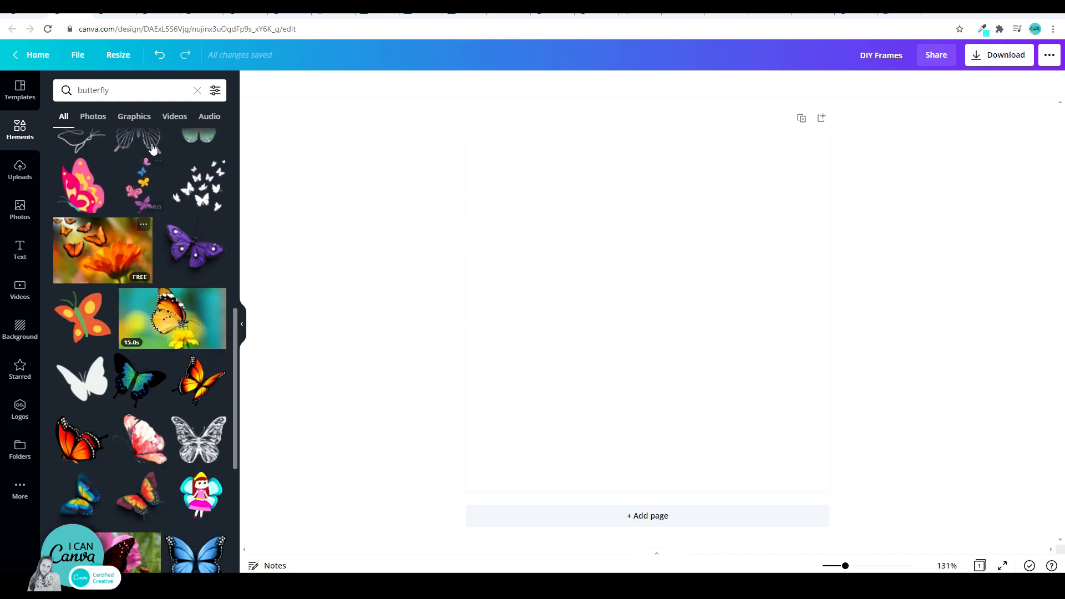
click(134, 116)
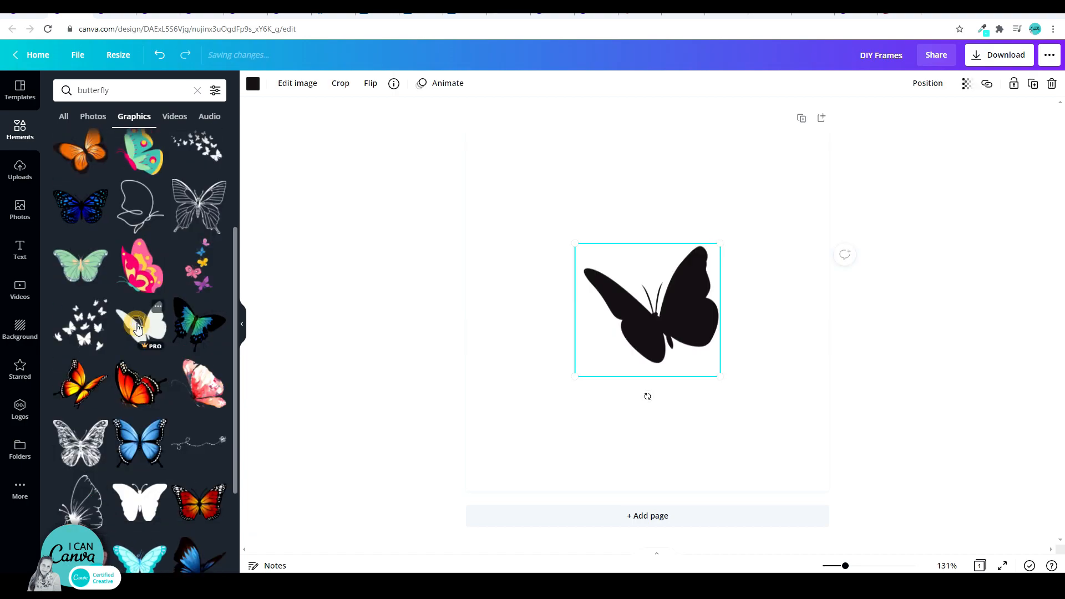
Download the butterfly design as PDF and import it back as BUTTERFLY ENGLISH2 from Your projects.
click(140, 324)
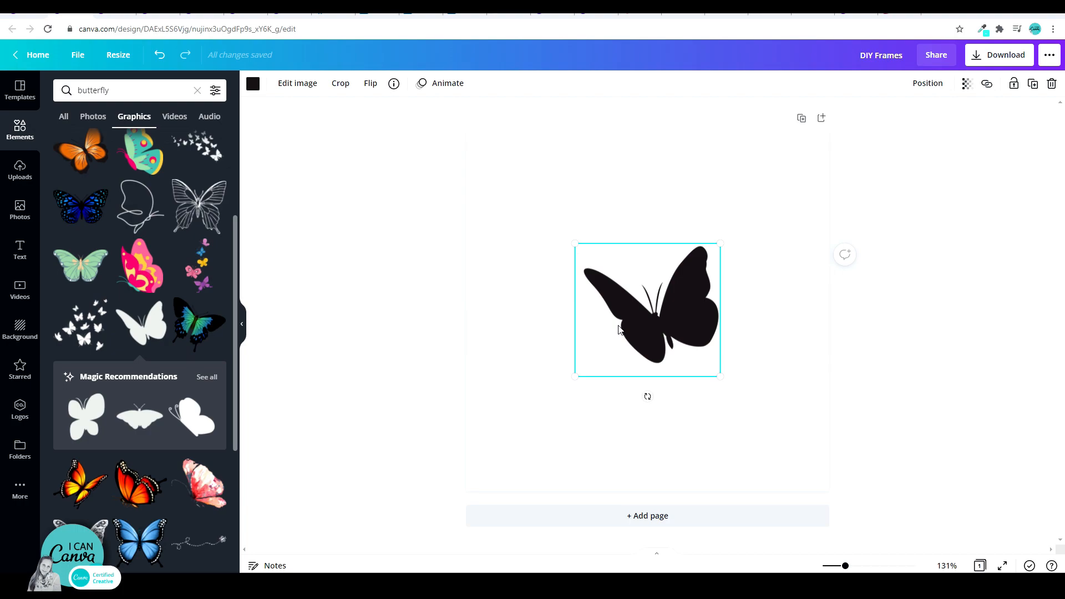
mouse_move(632, 318)
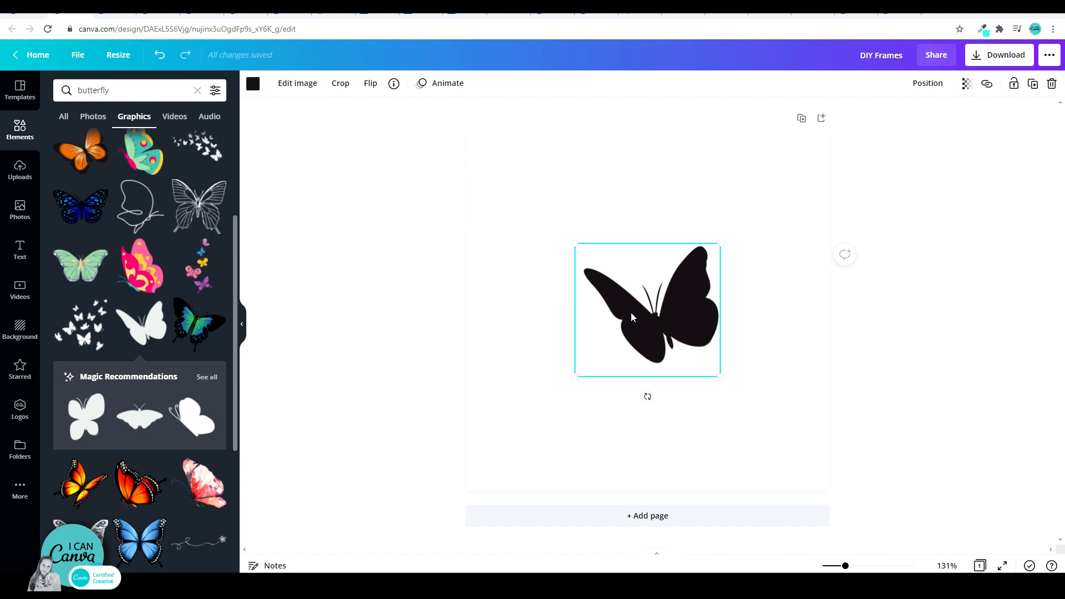
mouse_move(738, 293)
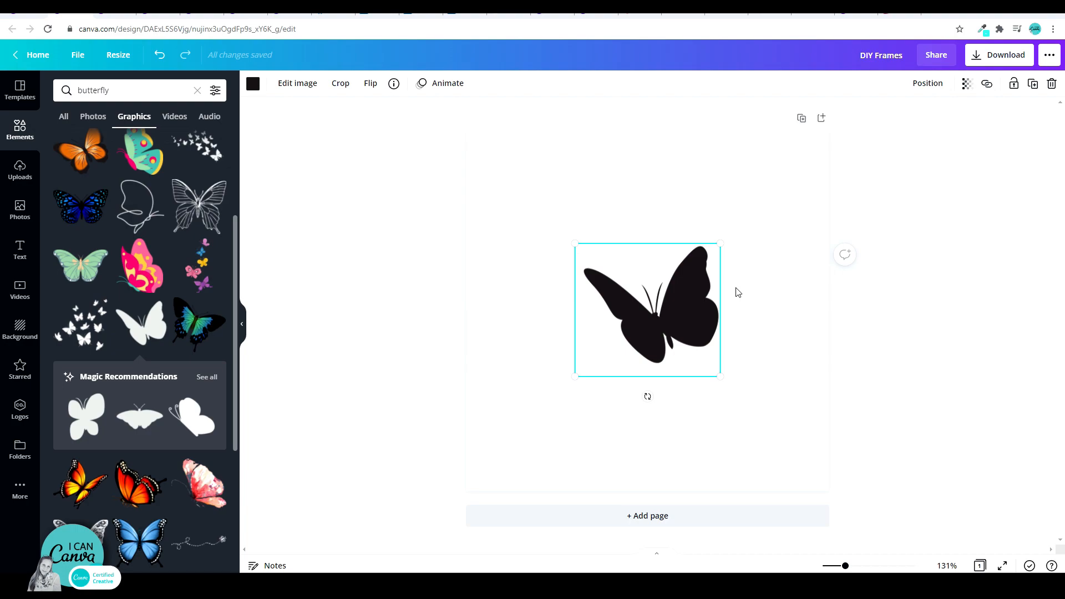
mouse_move(1009, 128)
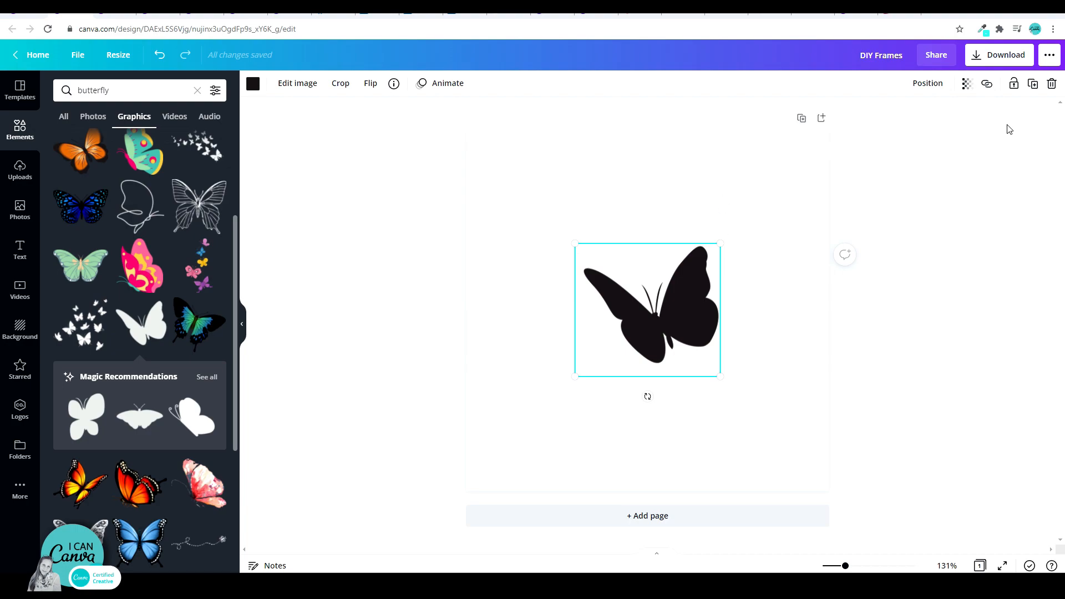
click(1006, 55)
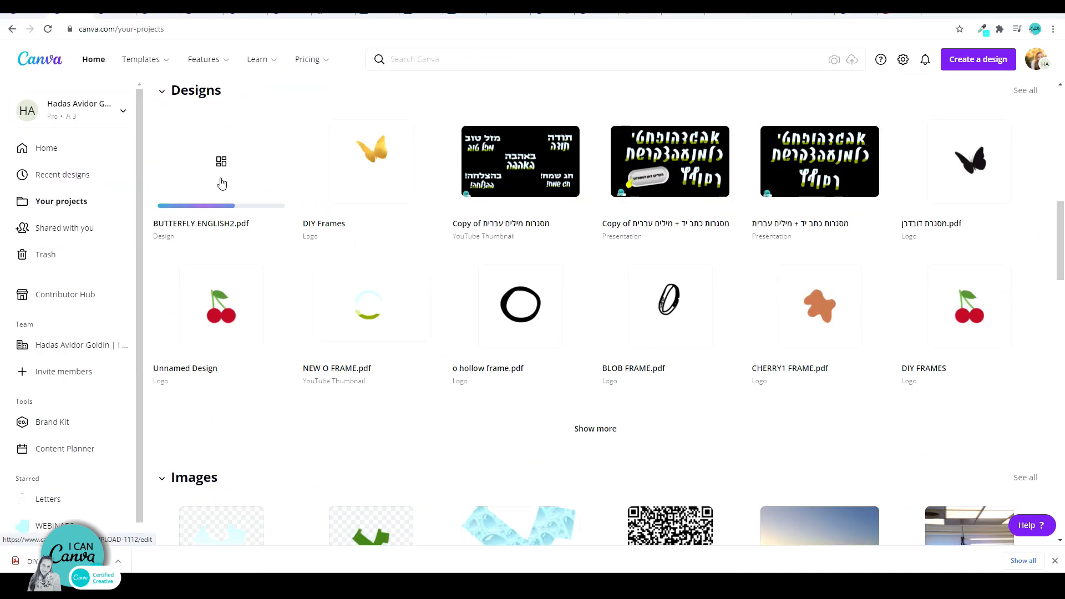
Open the imported BUTTERFLY ENGLISH2 design and check its butterfly behaves as an empty frame.
click(220, 161)
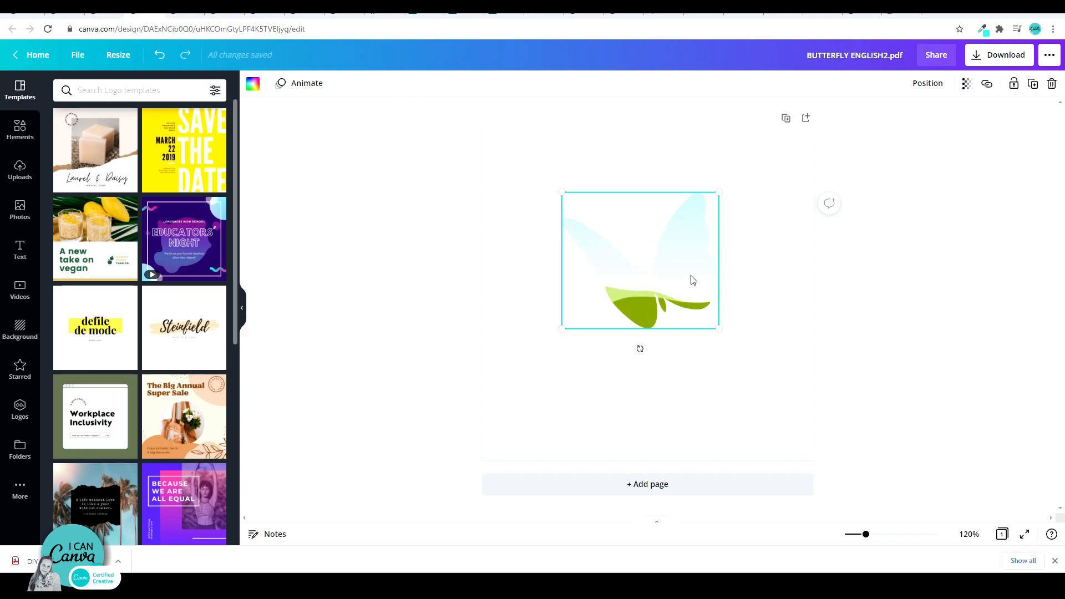
mouse_move(20, 170)
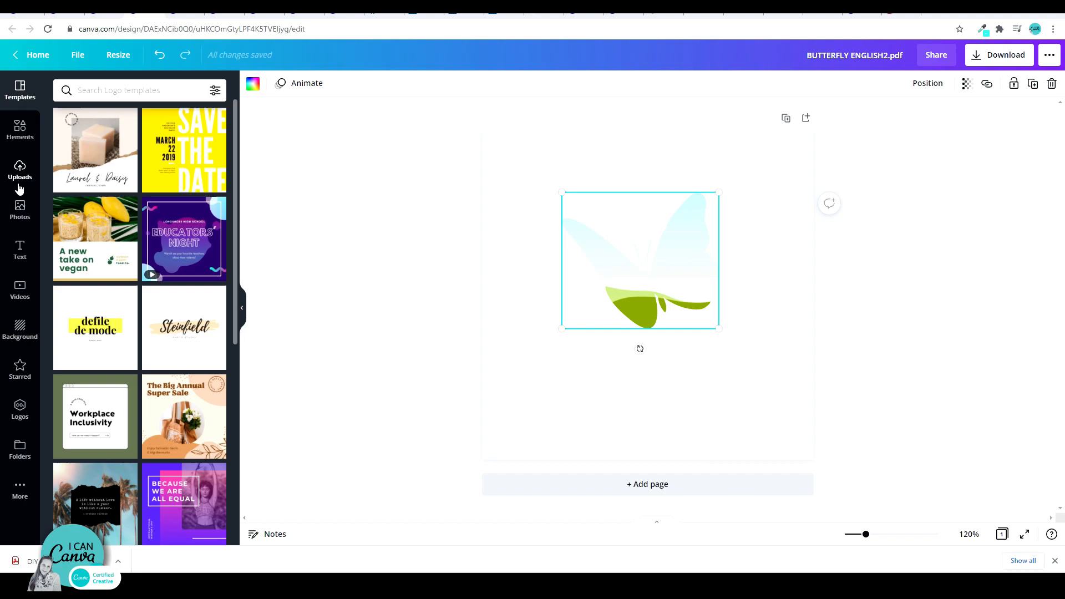
mouse_move(20, 413)
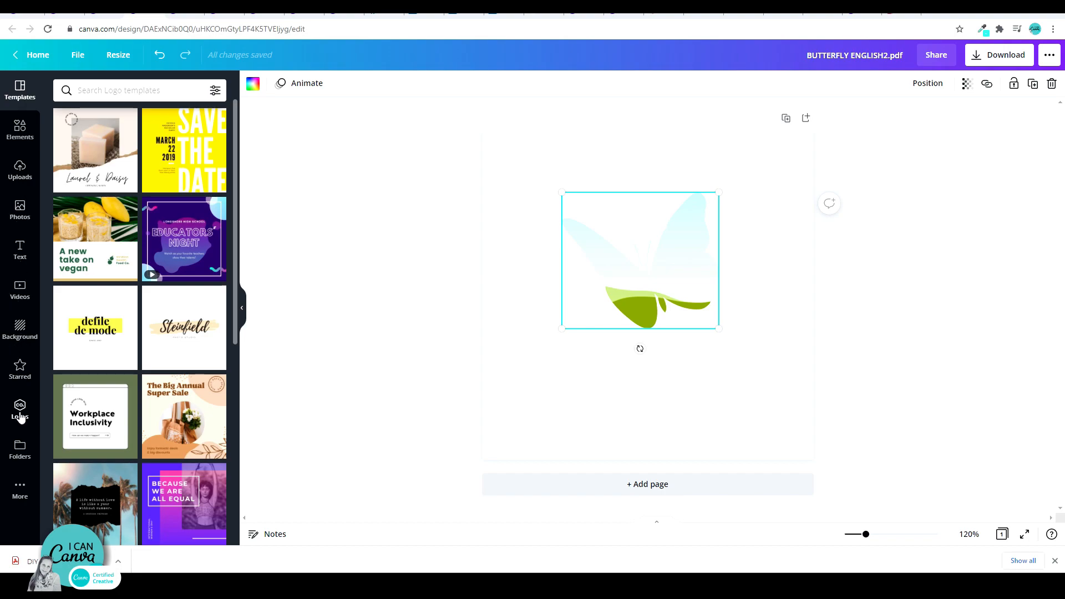
click(20, 288)
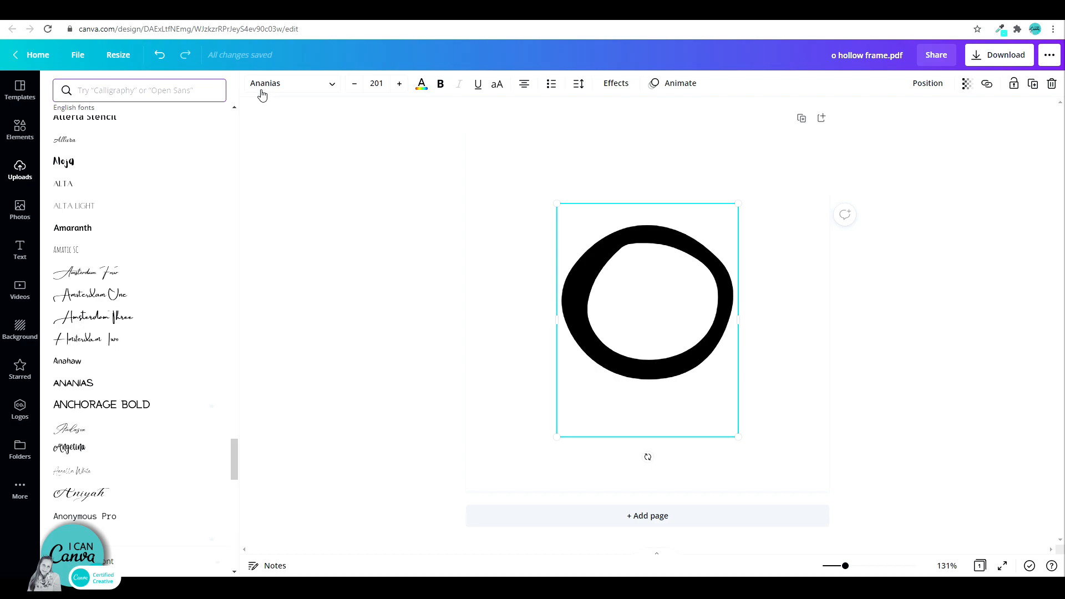
mouse_move(619, 184)
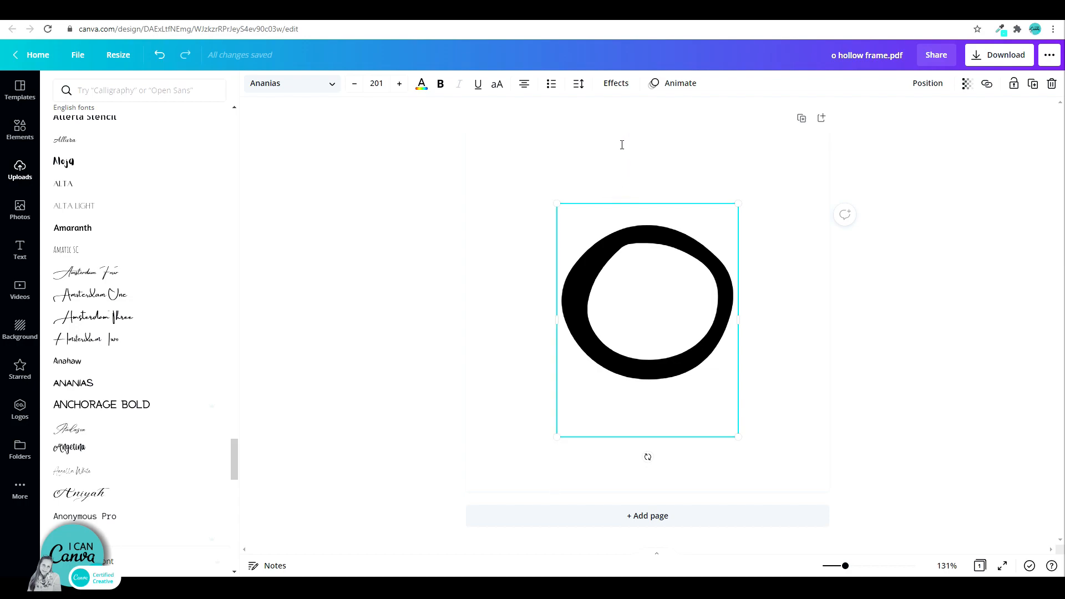
Give the letter O the Hollow text effect so it shows a double outline.
click(615, 83)
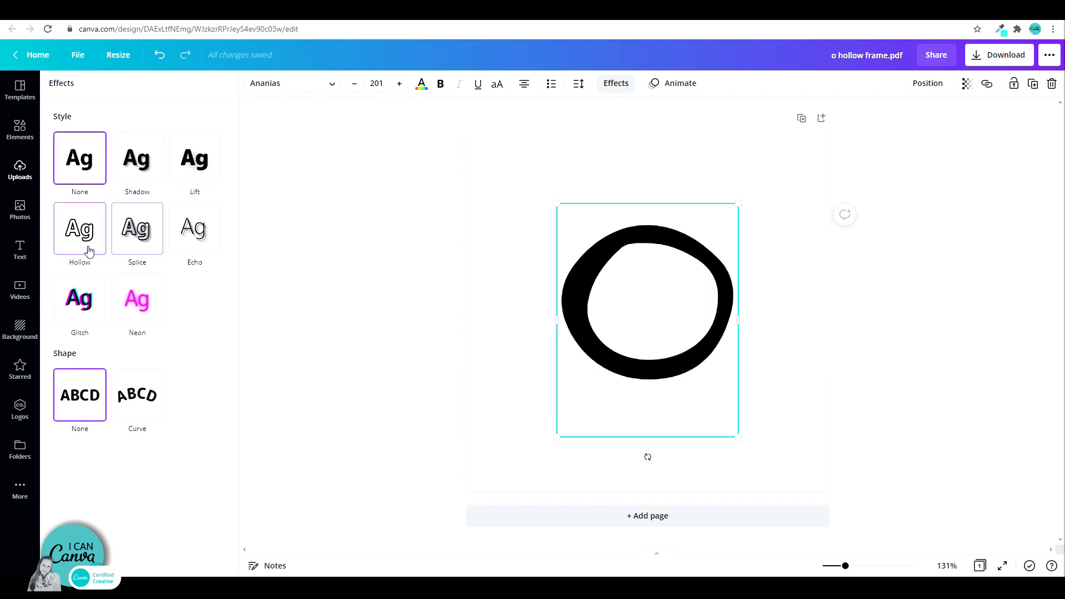
click(80, 229)
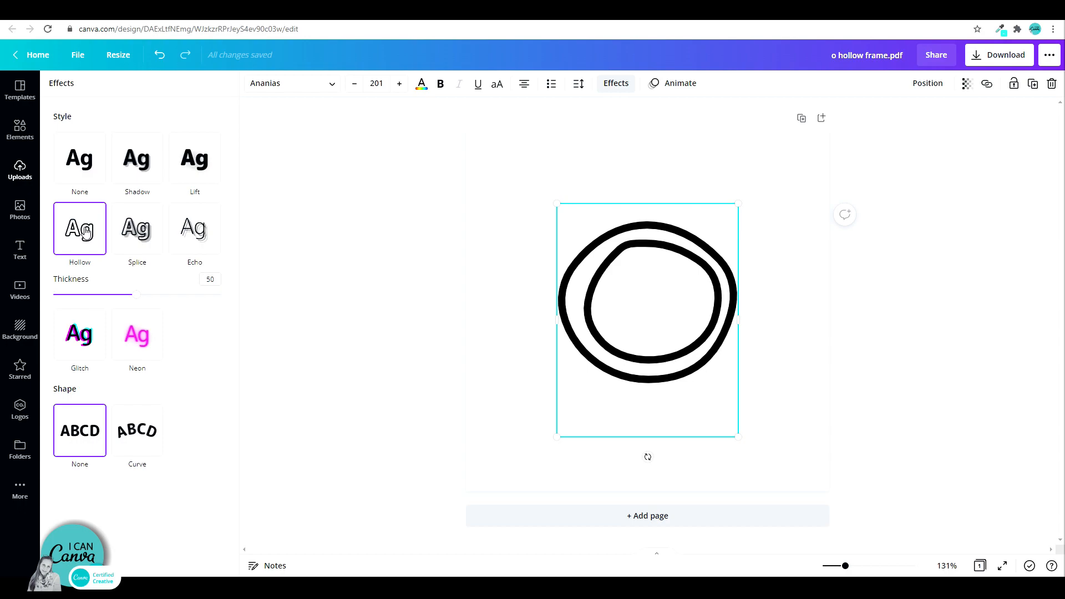
click(20, 250)
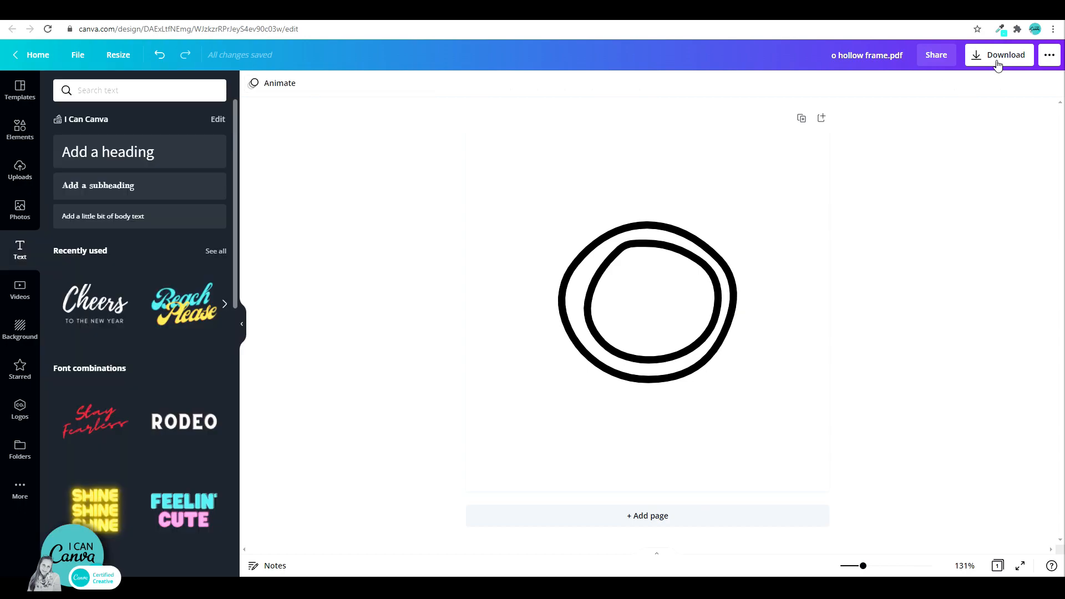
Download the hollow-O design as a standard PDF.
click(999, 55)
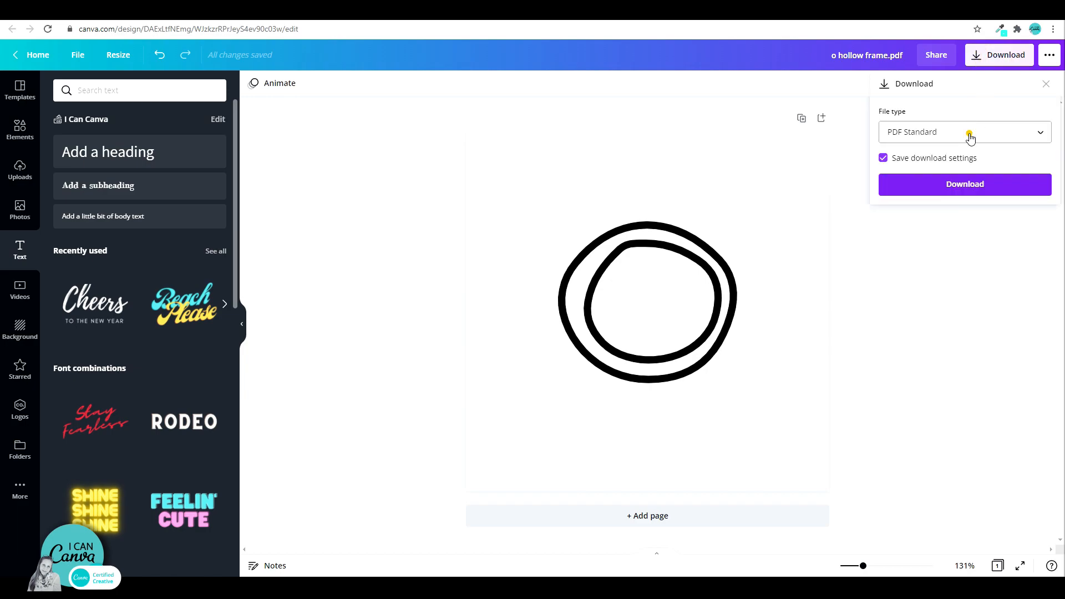
click(964, 185)
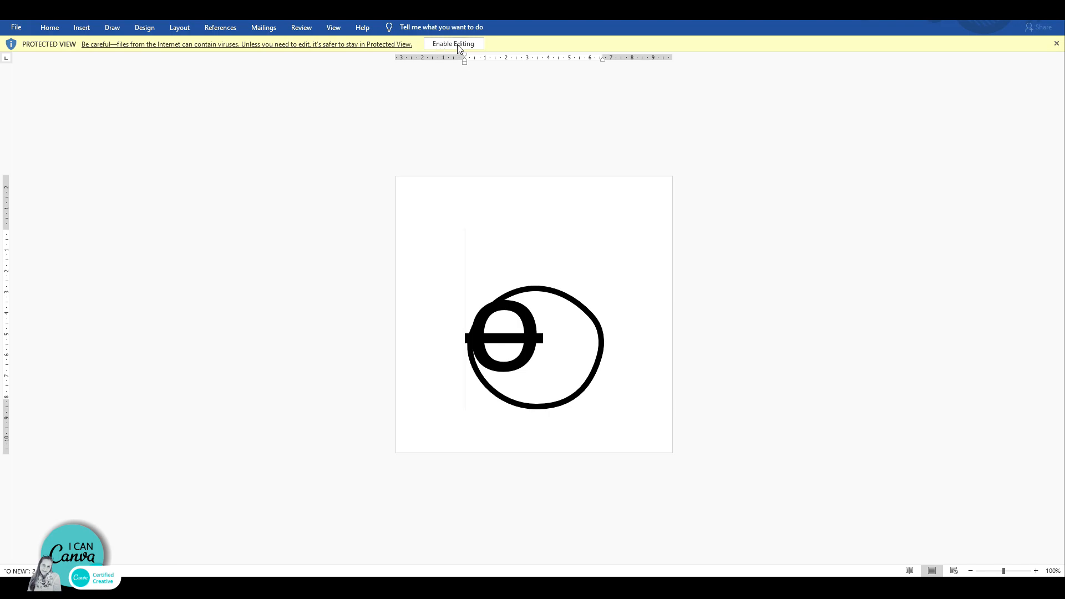
Enable editing of the downloaded PDF in Word, revealing the O as a thin circle outline.
click(452, 43)
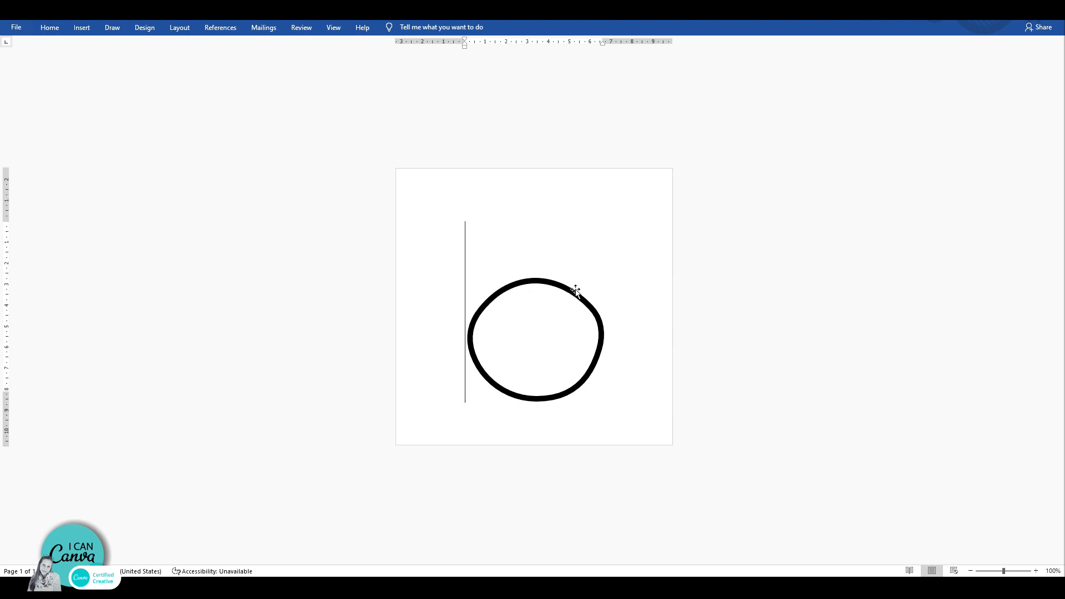
mouse_move(582, 348)
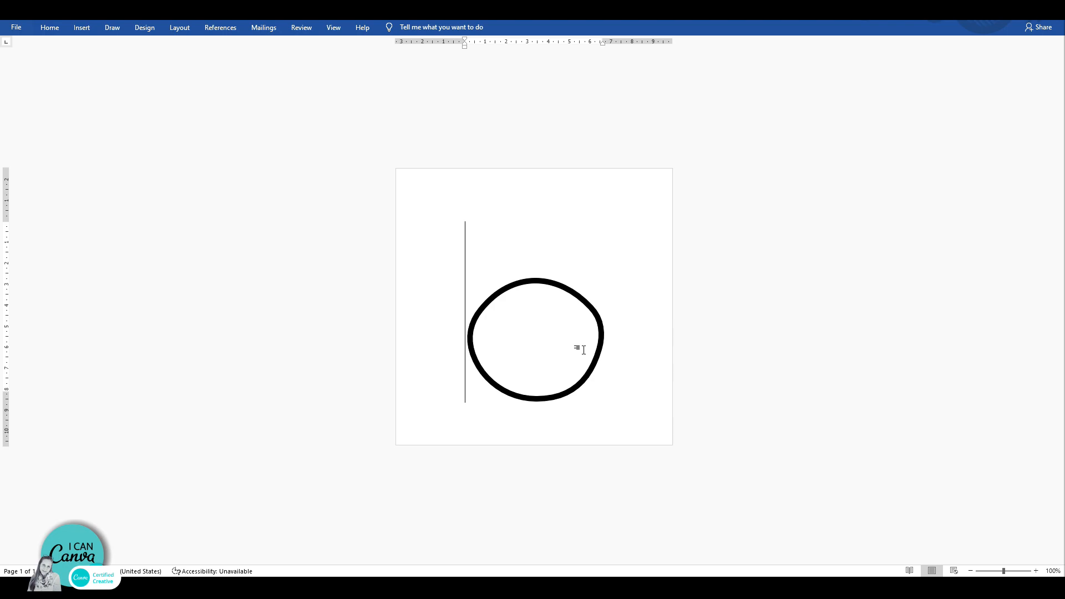
click(535, 333)
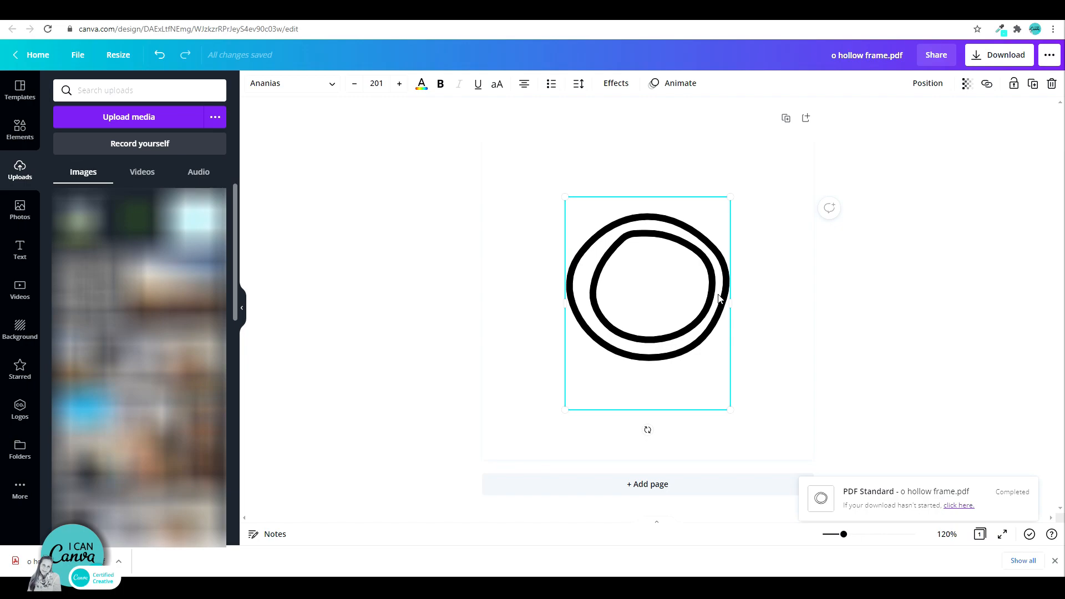
Remove the hollow effect so the O is solid black and download it as a standard PDF.
click(614, 84)
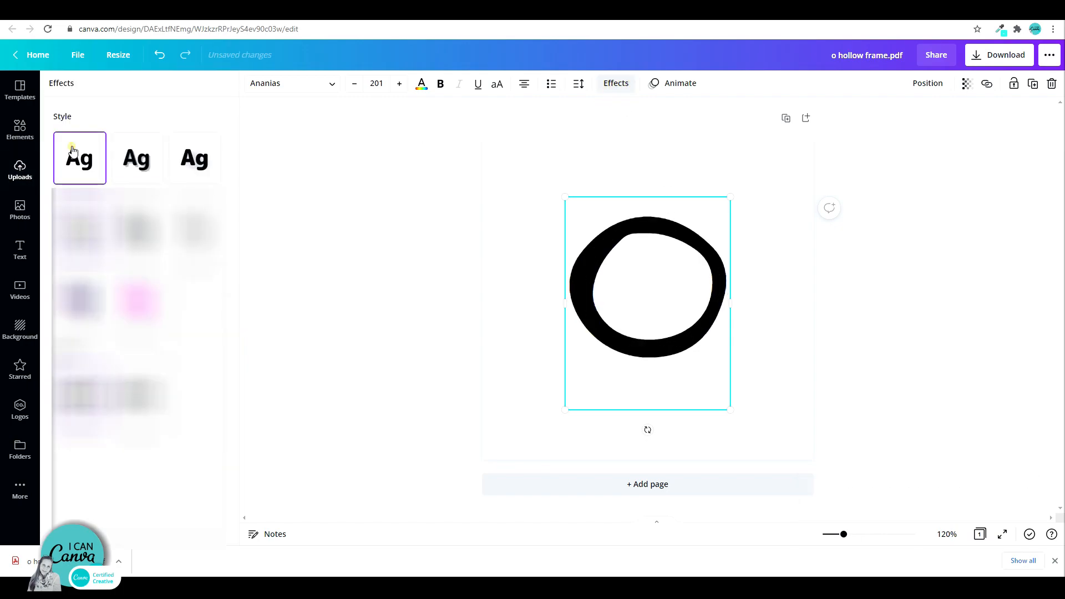
click(20, 168)
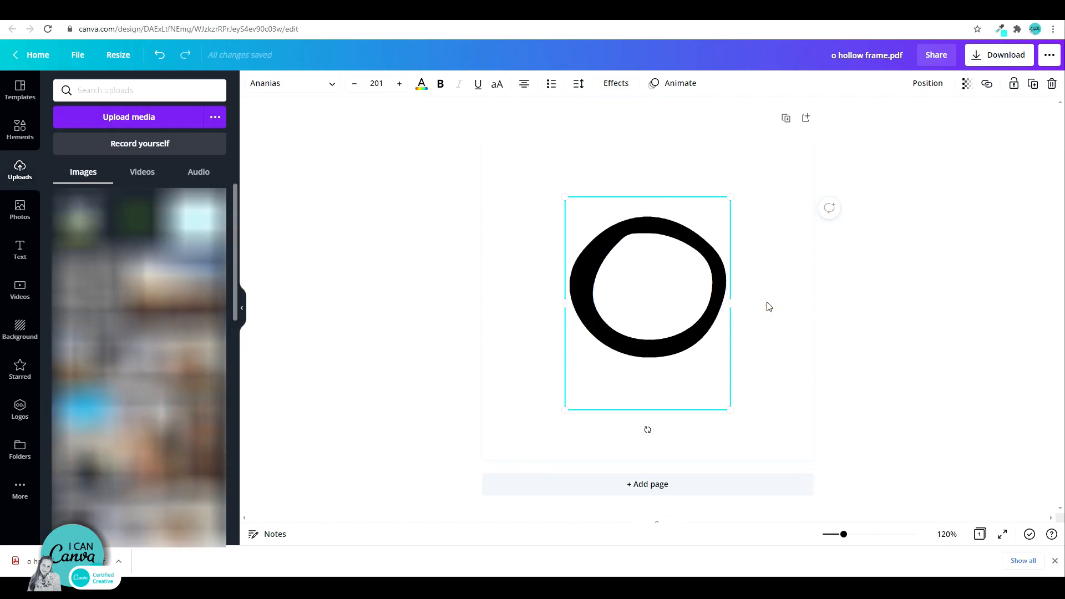
click(998, 54)
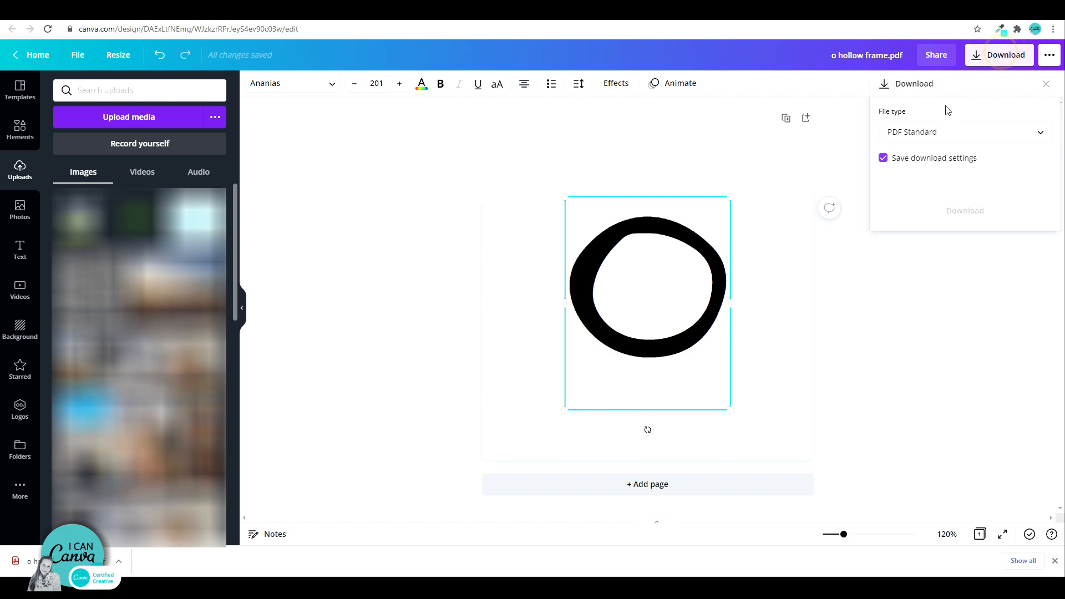
click(963, 132)
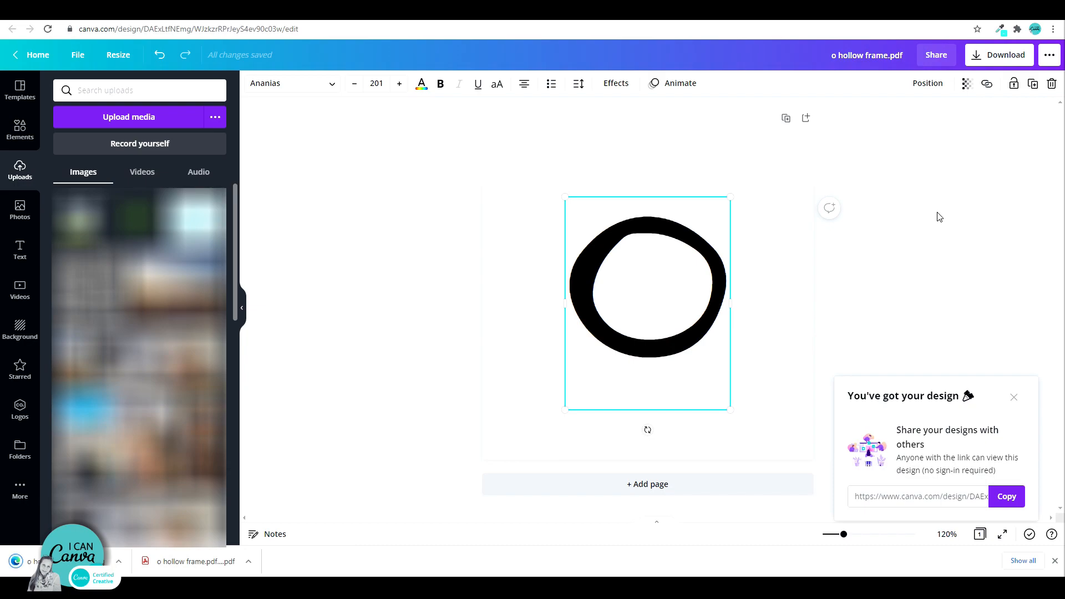
mouse_move(277, 524)
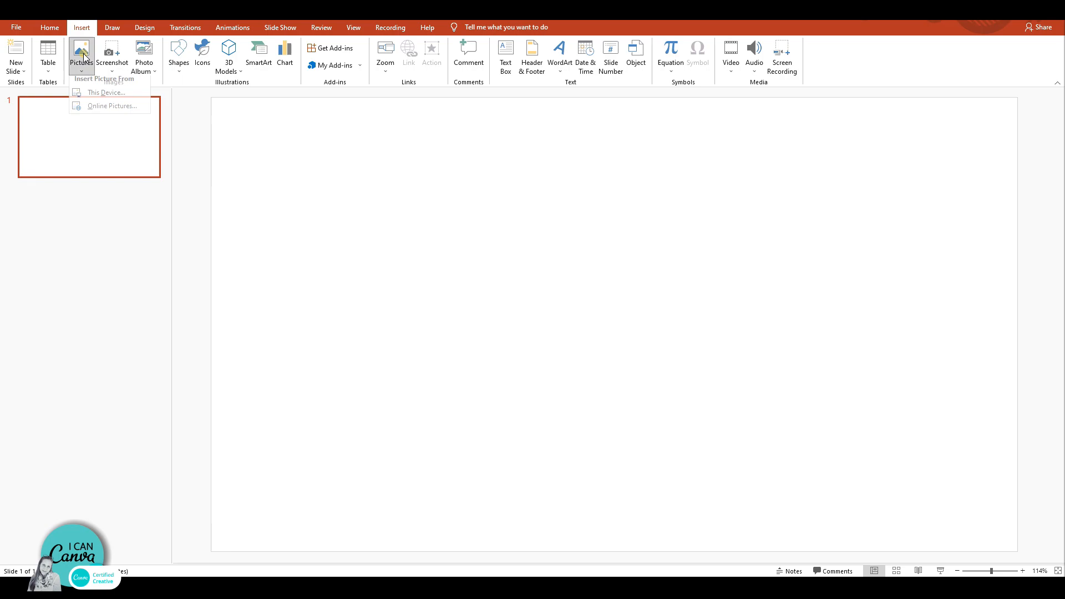
Insert the O picture onto the PowerPoint slide and convert it to an editable shape.
click(106, 92)
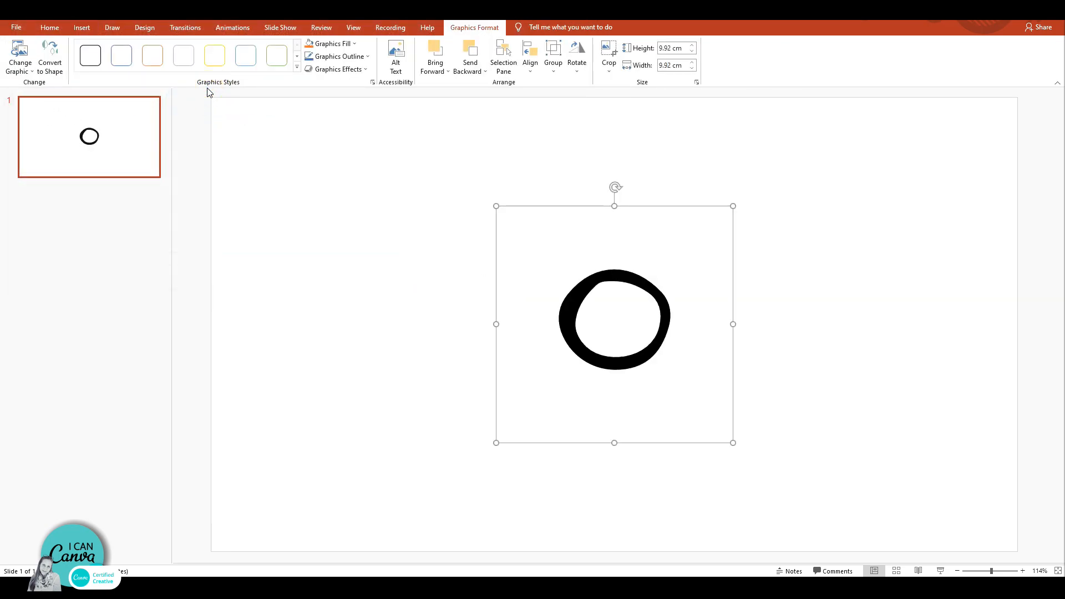
mouse_move(651, 283)
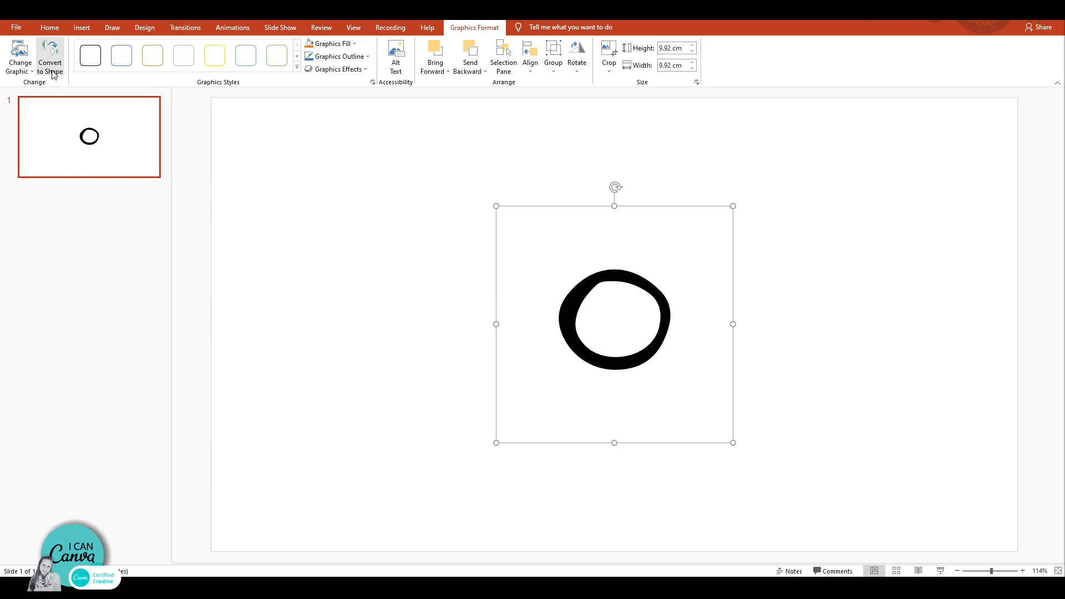
mouse_move(50, 58)
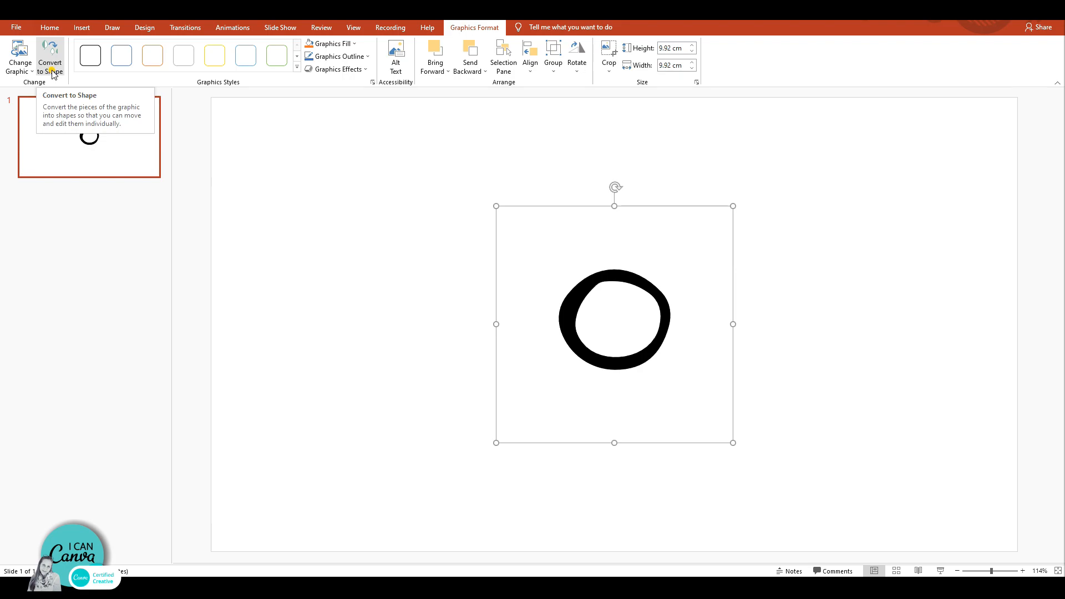
click(50, 55)
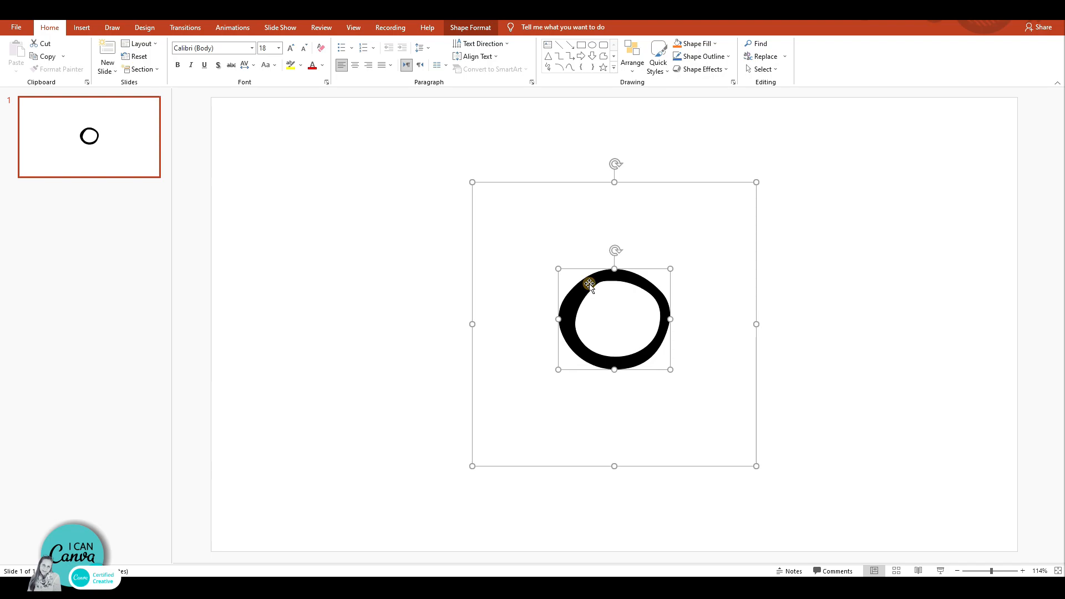
mouse_move(854, 313)
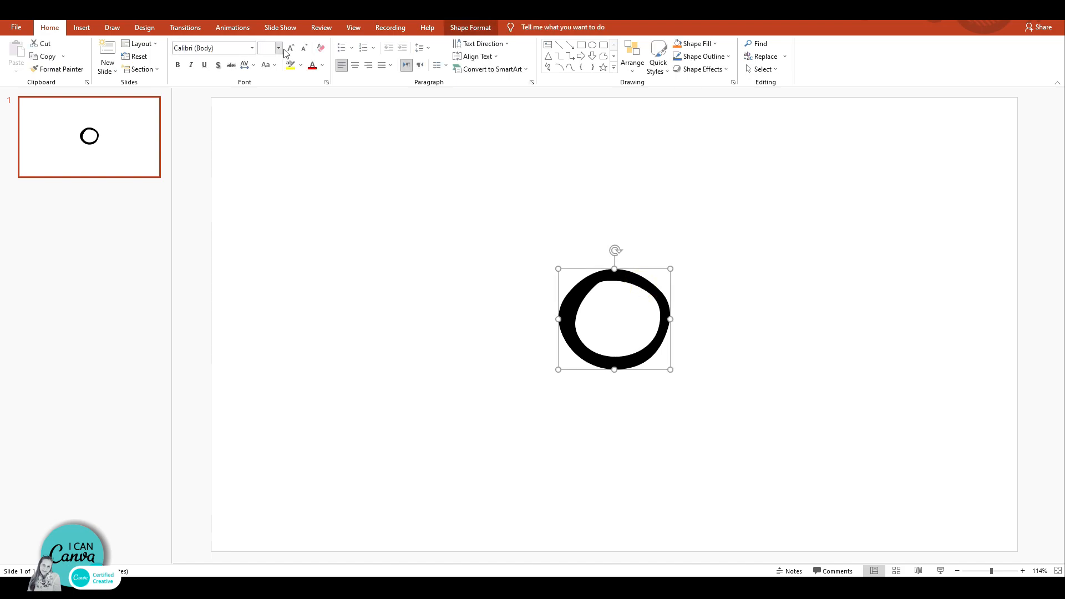
Fill the O shape with the colourful background image via Shape Fill > Picture.
click(692, 43)
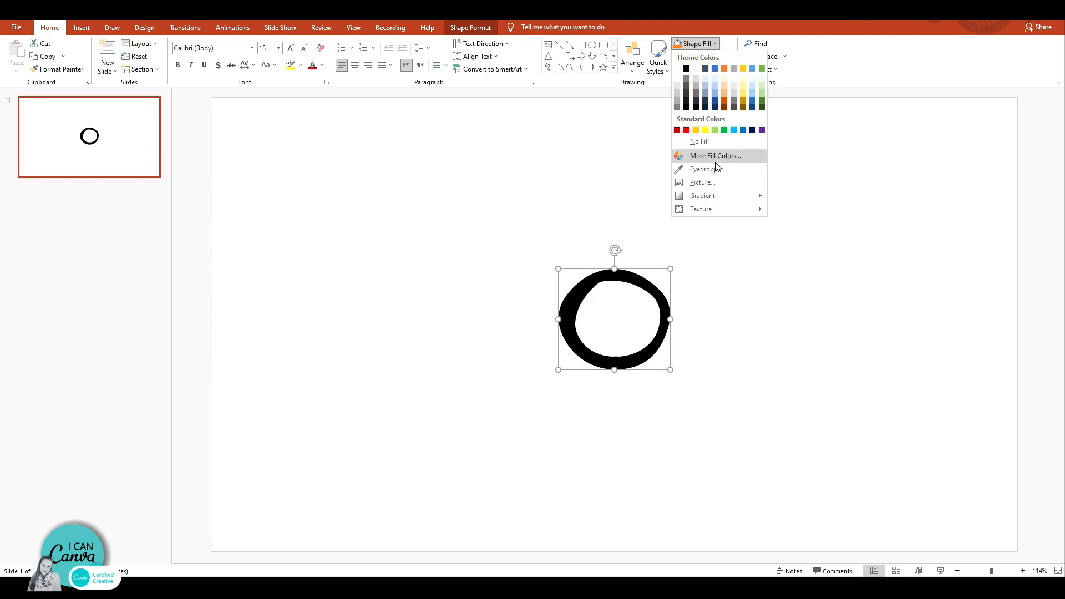
click(702, 182)
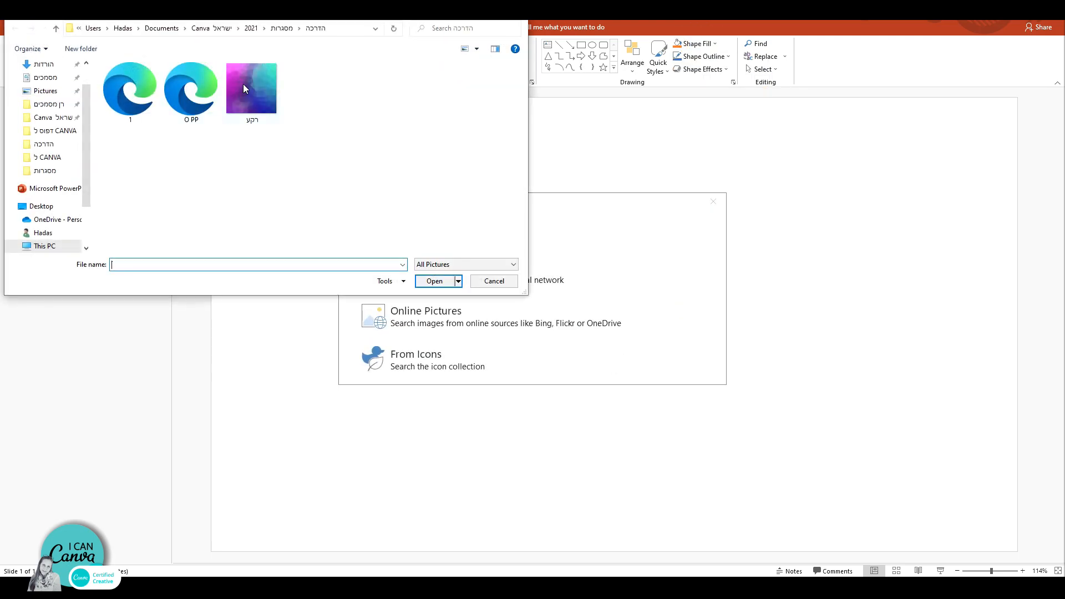
click(434, 281)
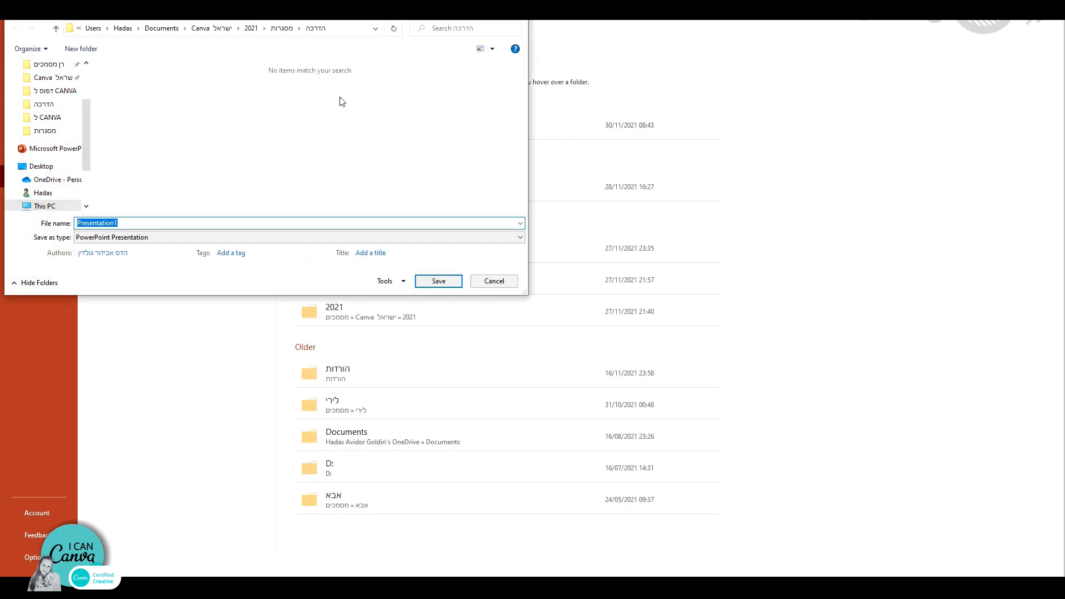
mouse_move(146, 223)
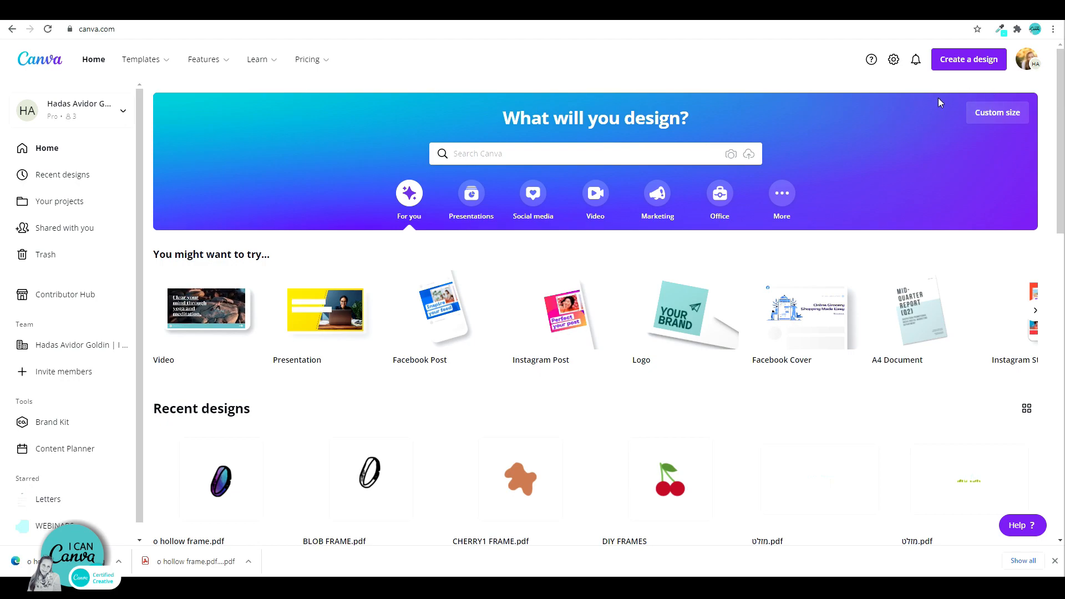
mouse_move(967, 60)
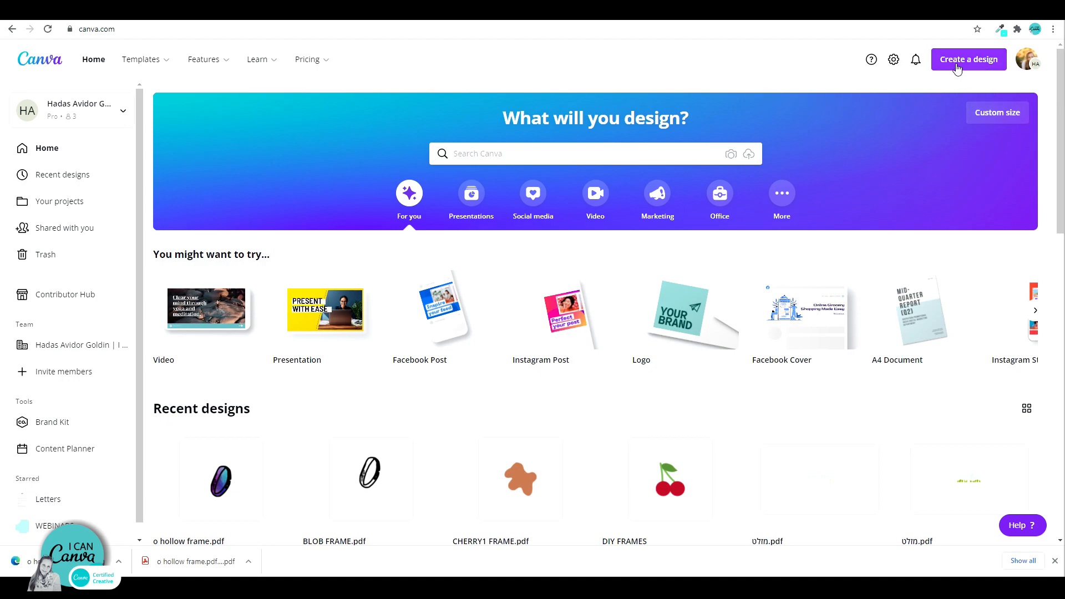
Import NEW O FRAME.pdf into Canva as a new design.
click(967, 59)
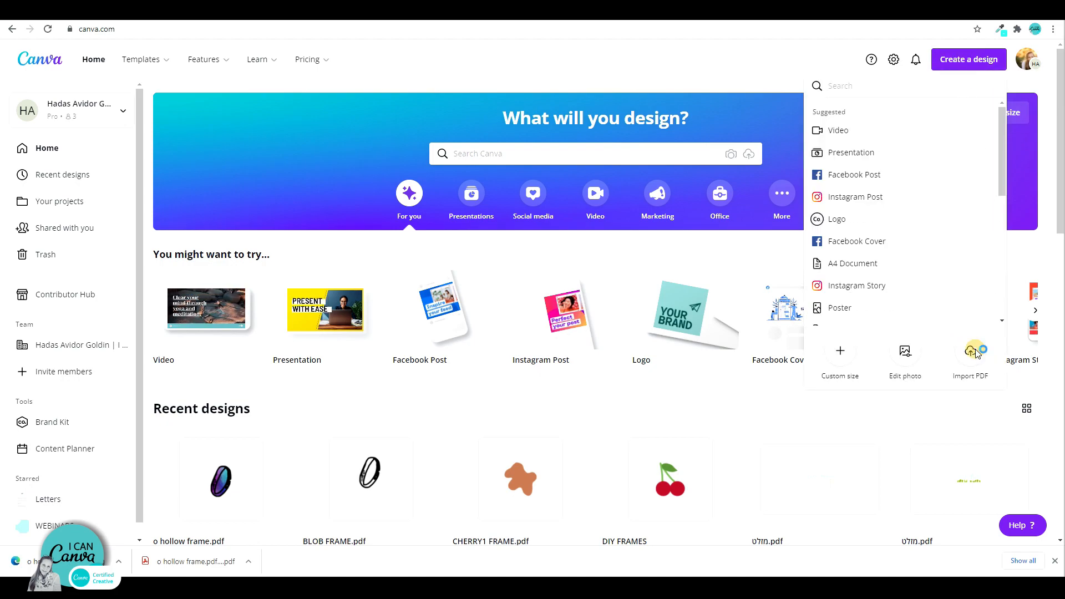
click(969, 355)
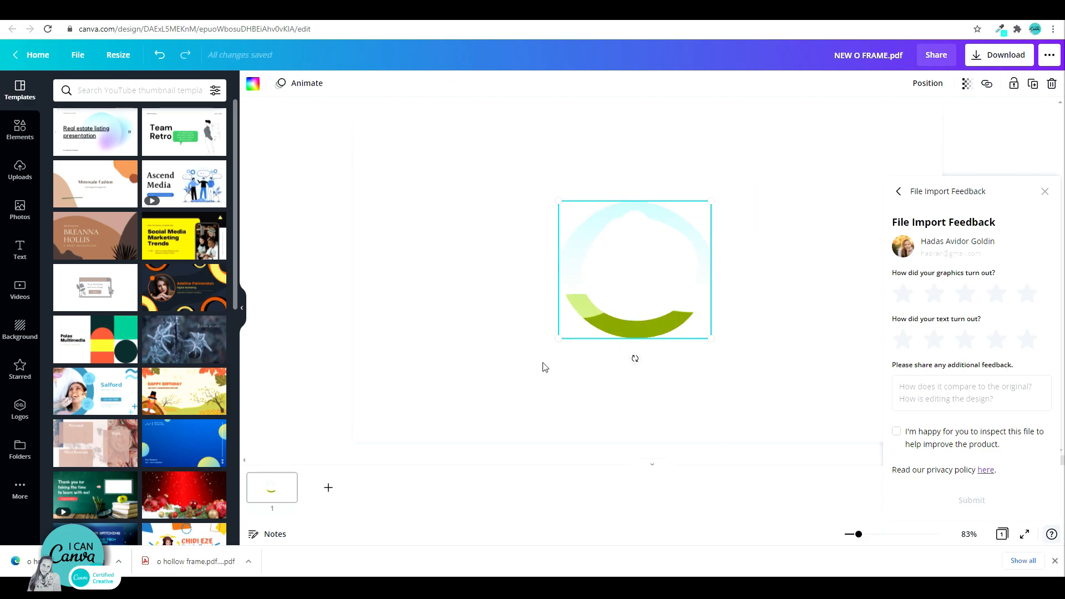
mouse_move(10, 197)
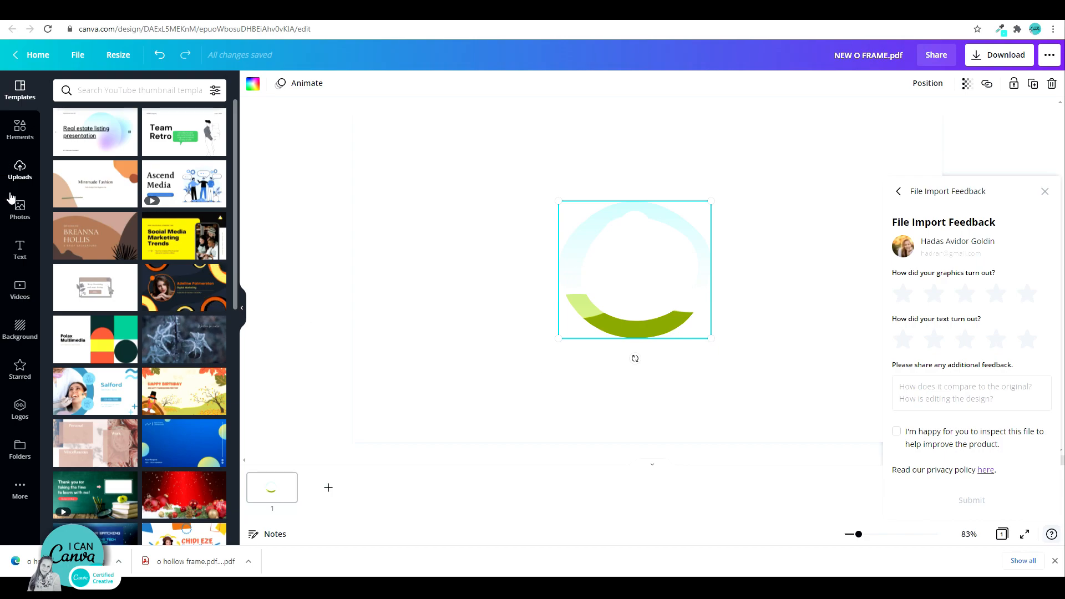
Test the O frame with a gold photo and a stock video, then empty it again.
click(20, 209)
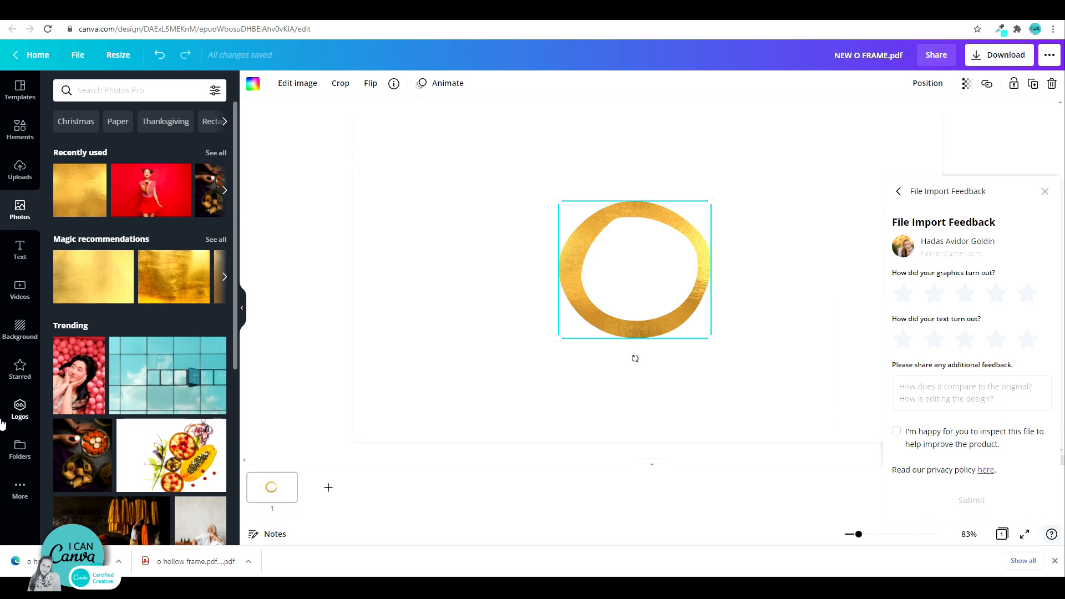
click(20, 289)
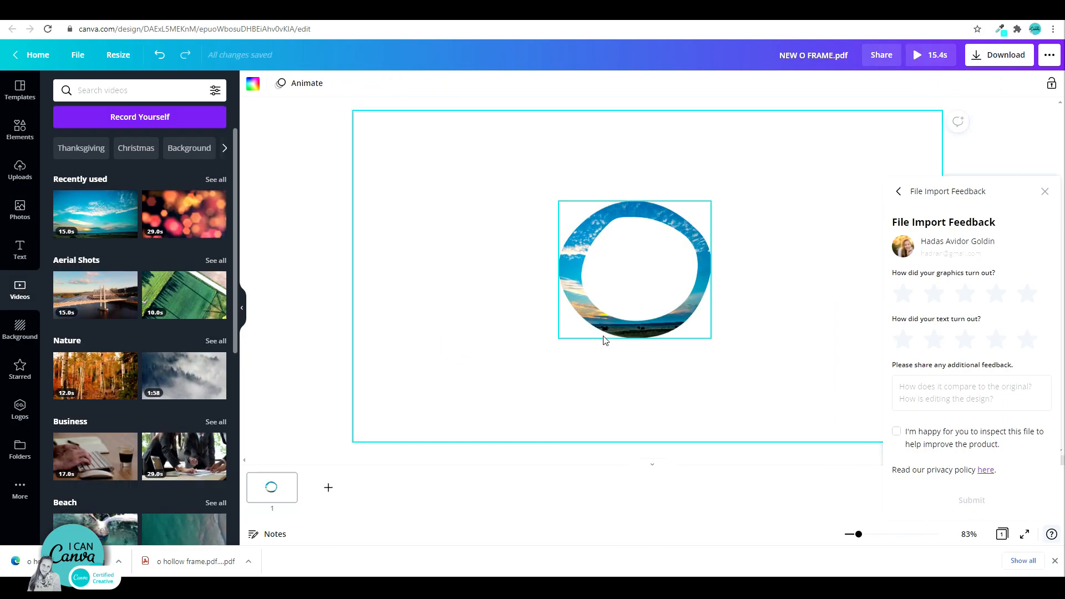
click(1045, 191)
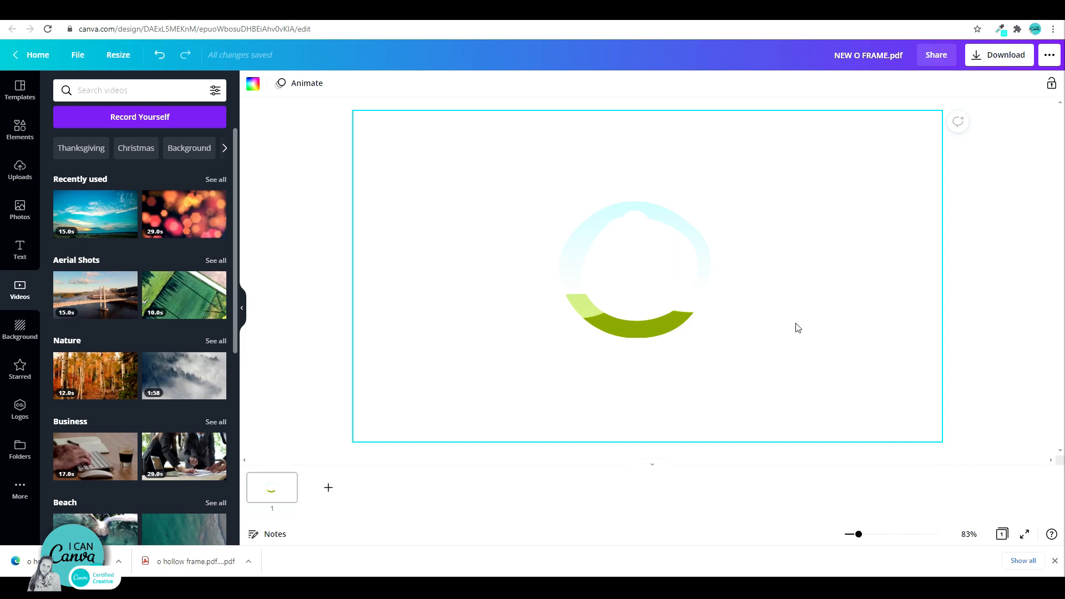